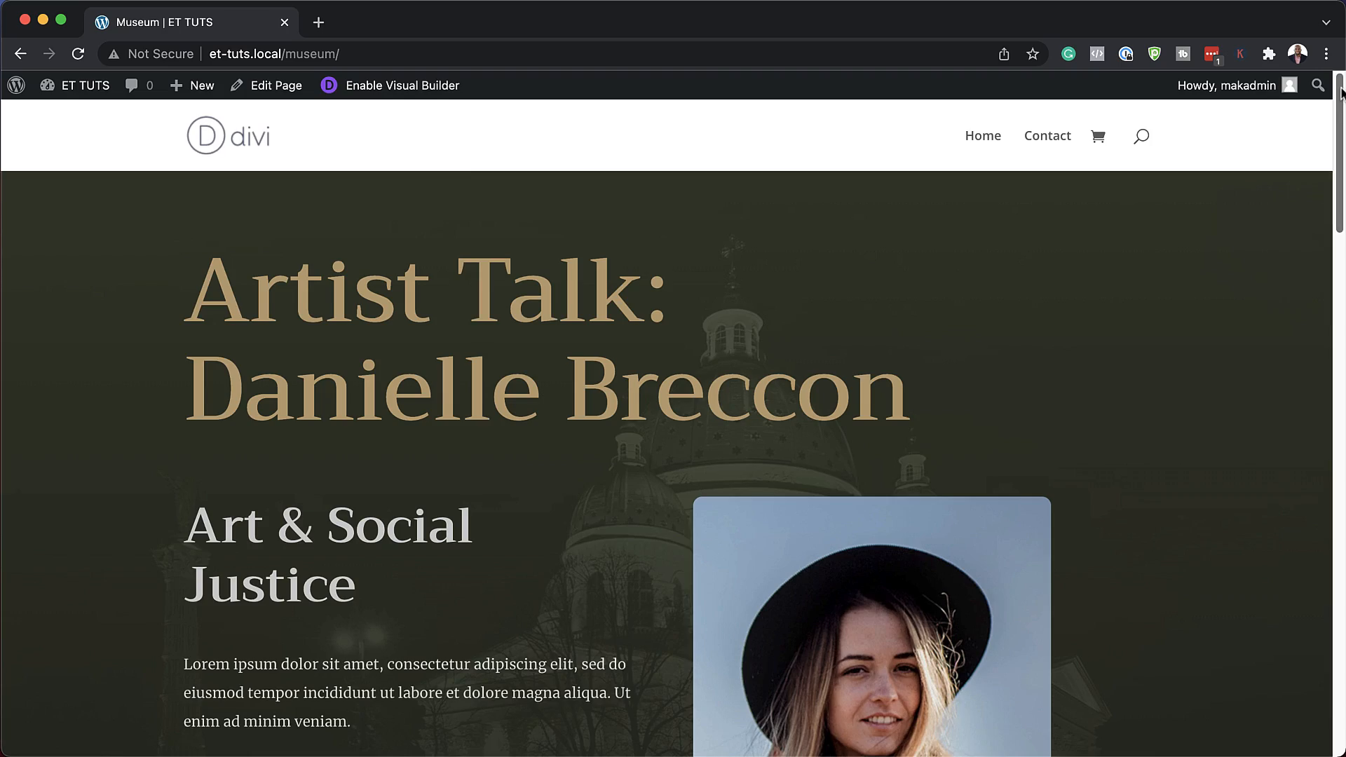
Scroll the museum page down to its footer copyright line
{"action": "scroll", "scroll_direction": "down", "scroll_amount": 3}
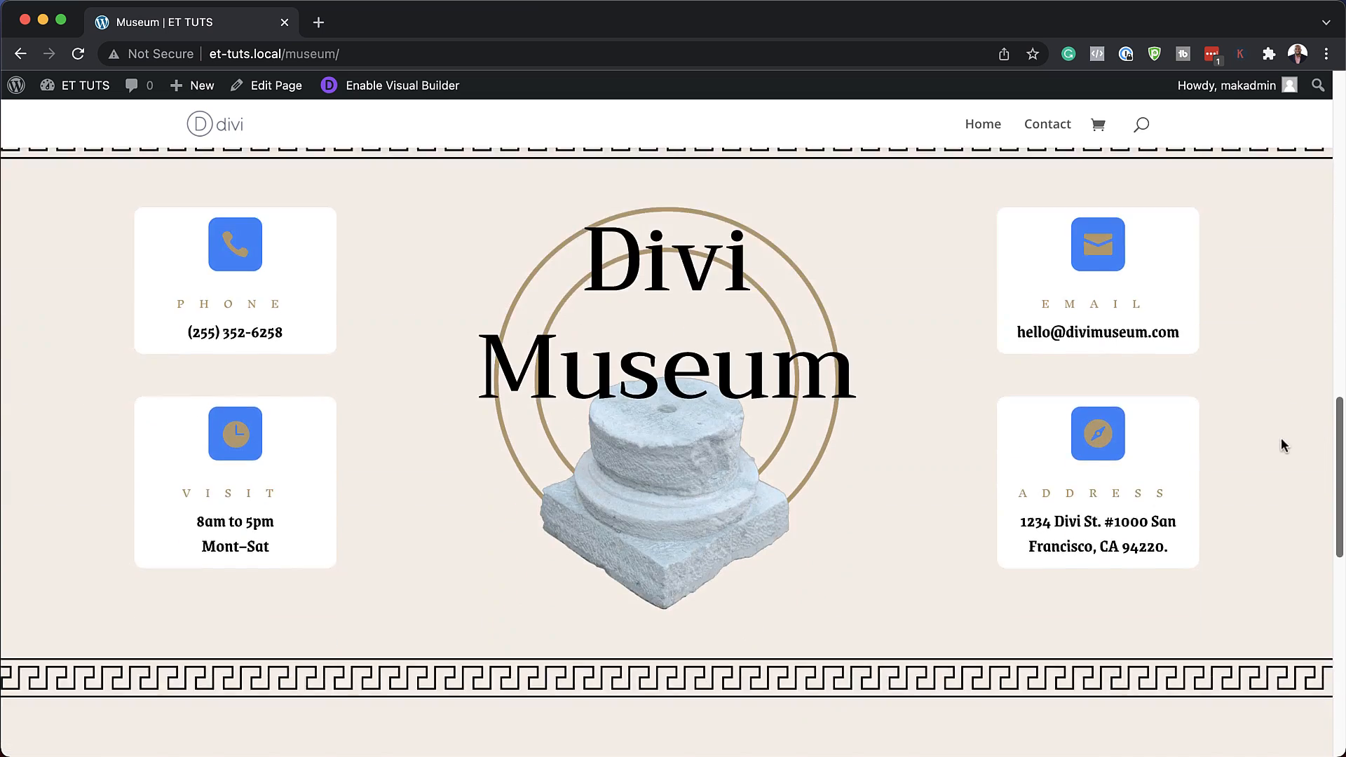
{"action": "scroll", "scroll_direction": "down", "scroll_amount": 3}
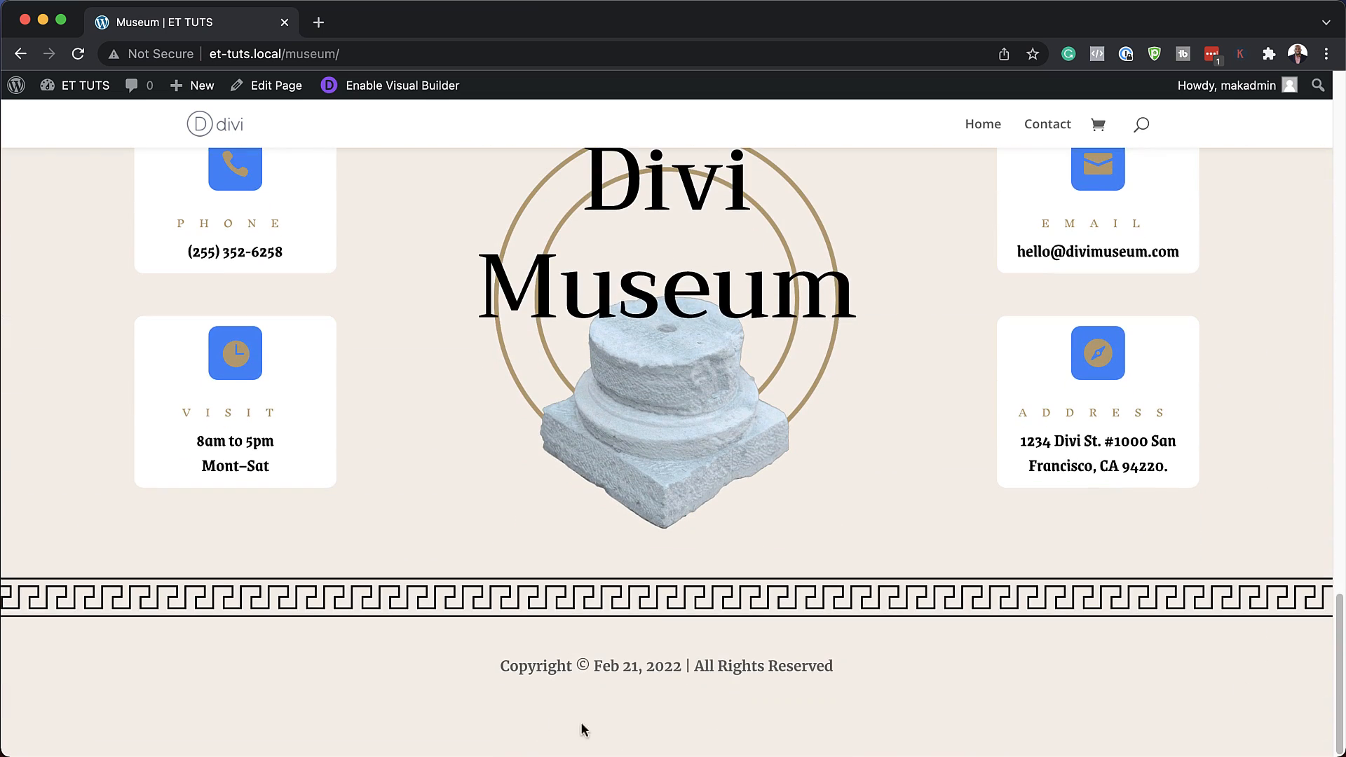
{"action": "mouse_move", "coordinate": [491, 671]}
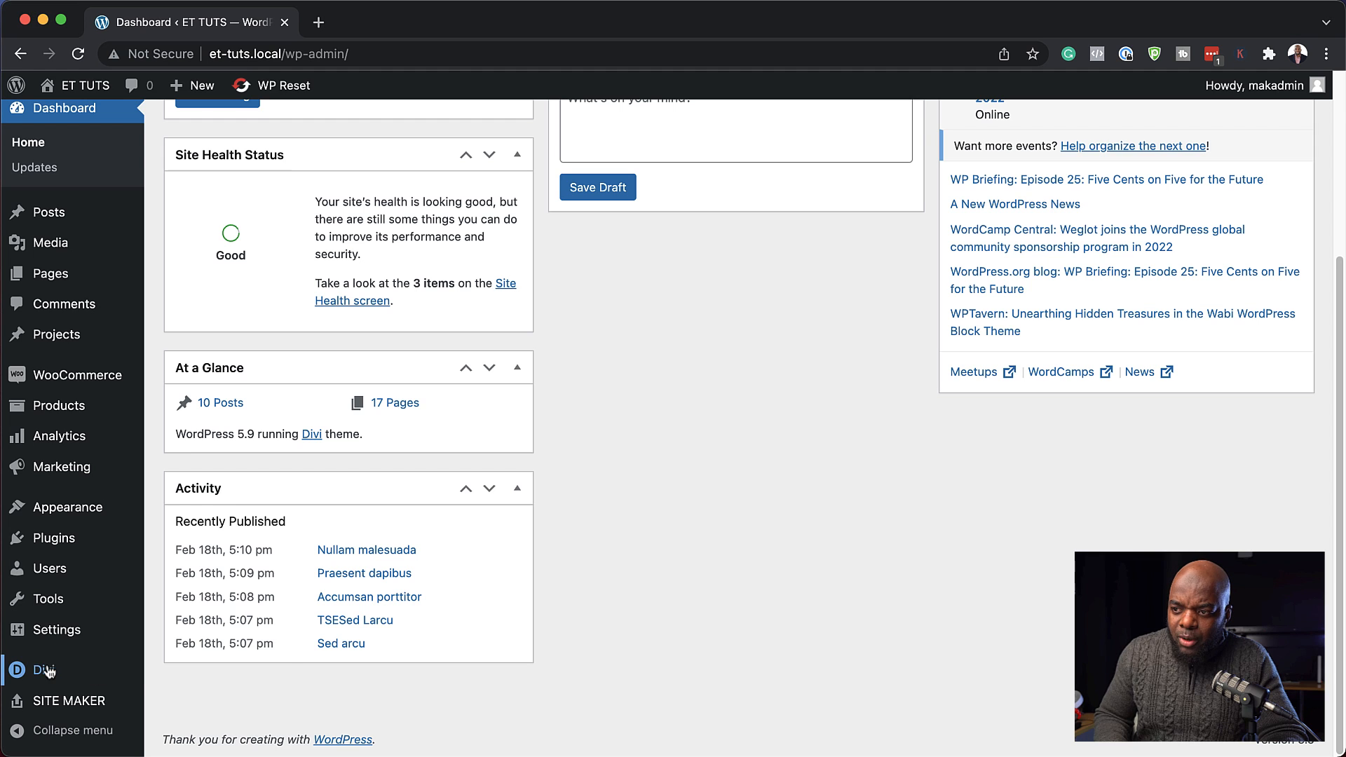
From the Divi admin menu, begin building a new global footer from scratch in Theme Builder
{"action": "left_click", "coordinate": [199, 565]}
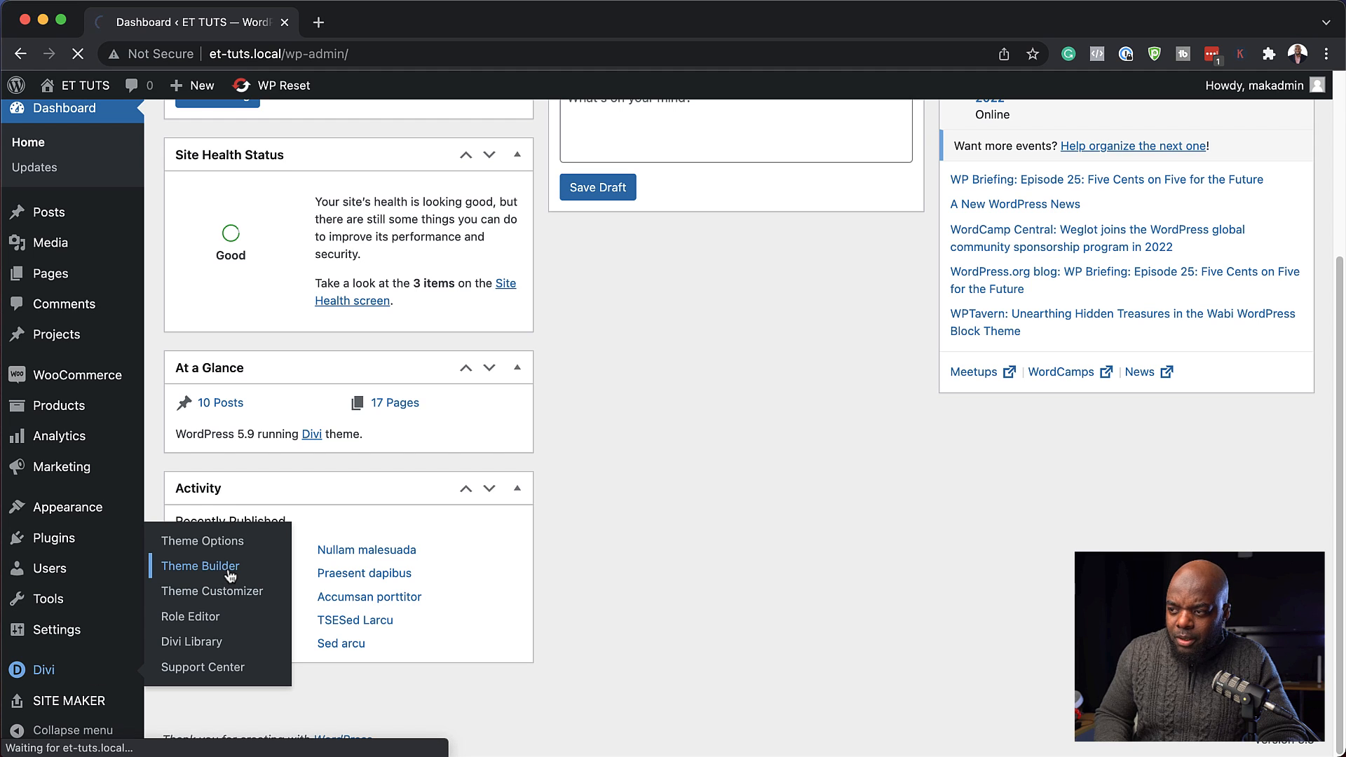
{"action": "left_click", "coordinate": [200, 565]}
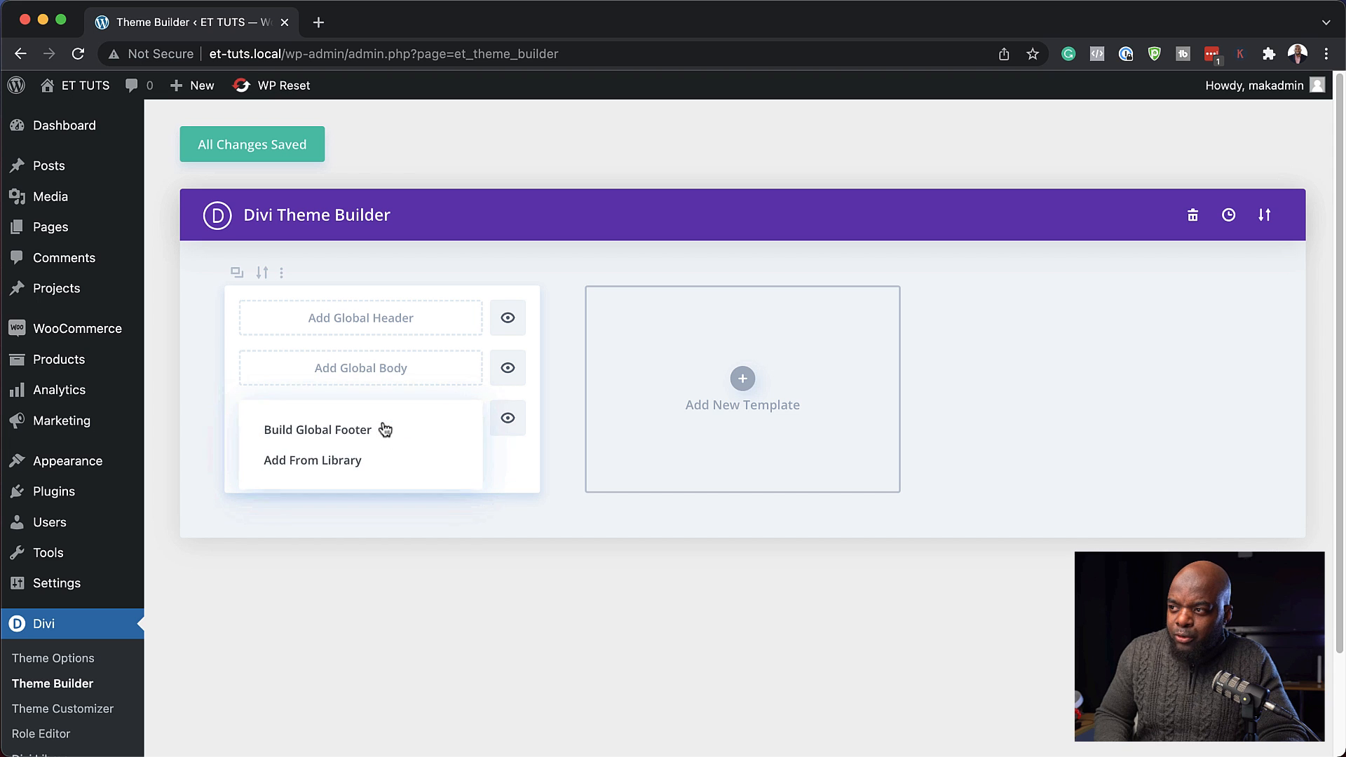
{"action": "left_click", "coordinate": [316, 428]}
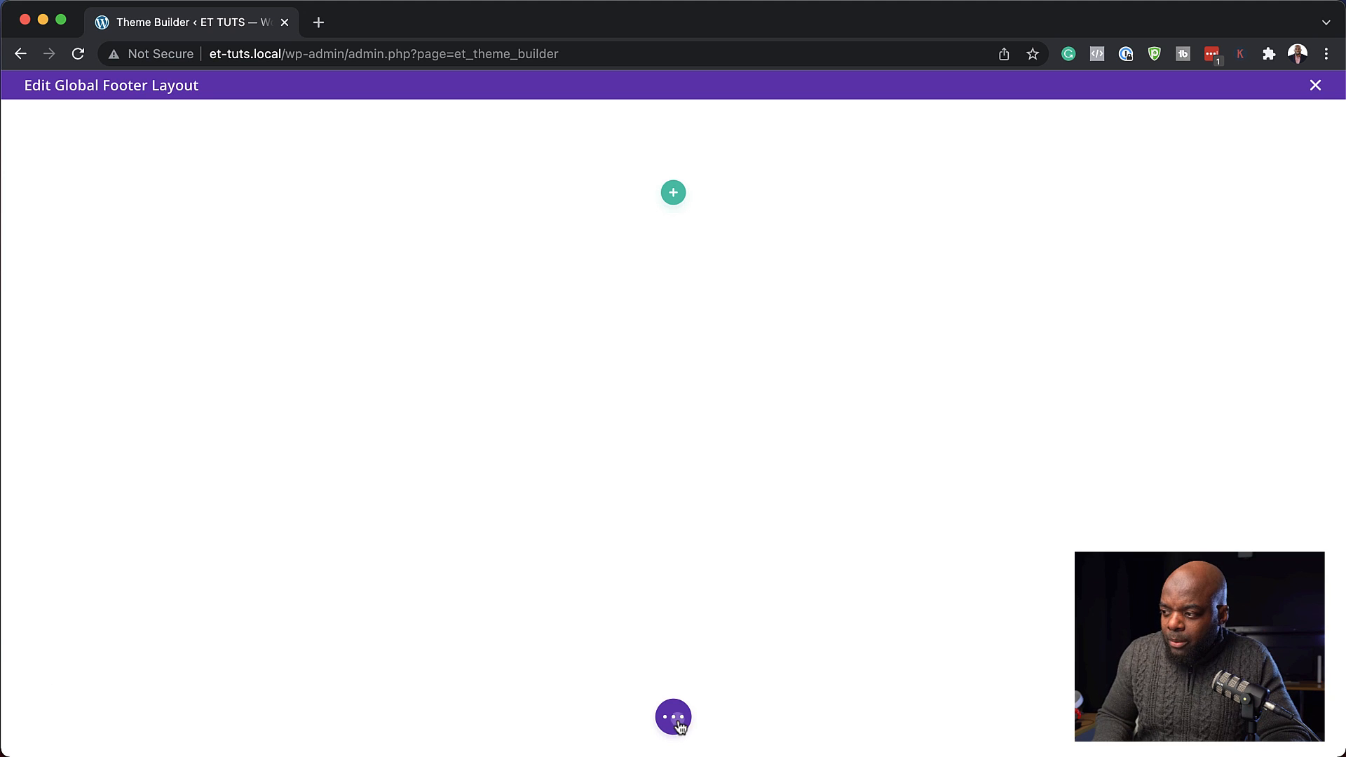
Load the premade Museum Home Page layout from the library into the footer
{"action": "left_click", "coordinate": [673, 716]}
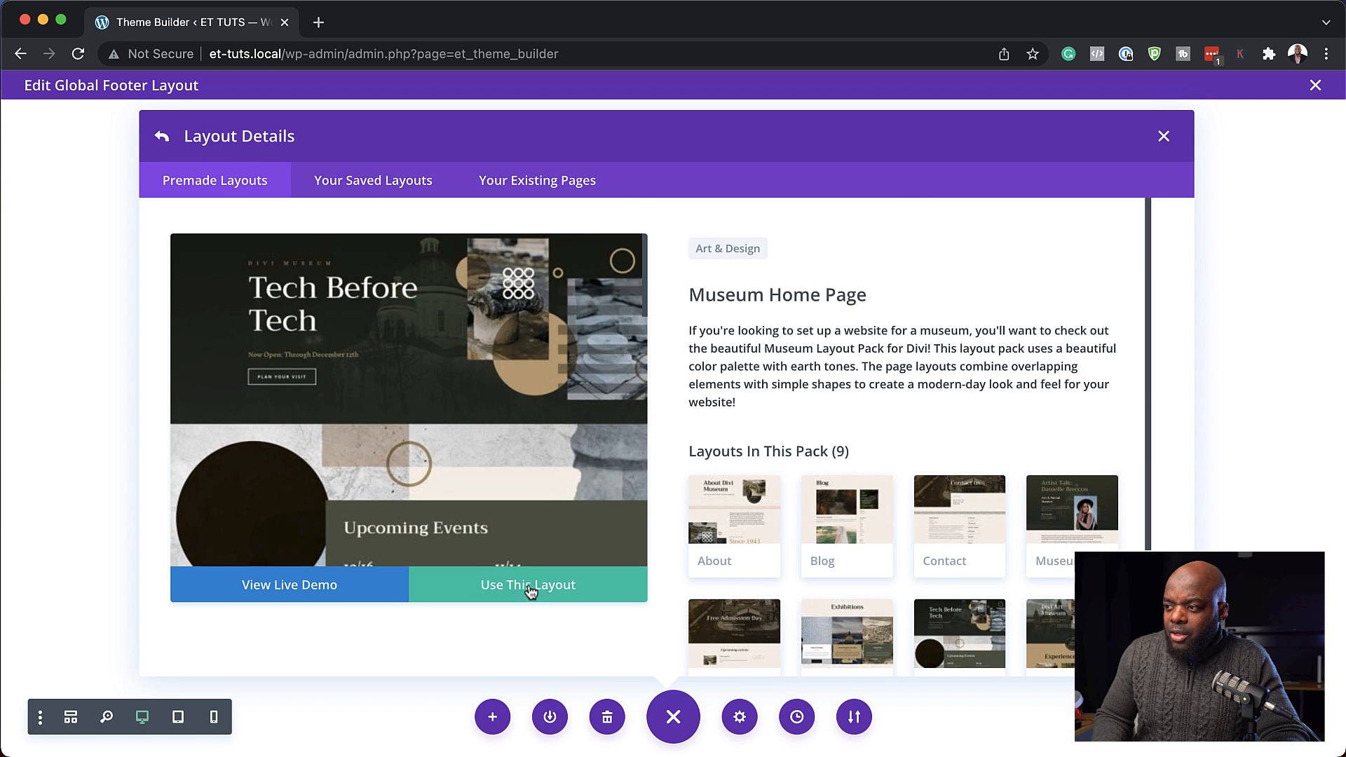
{"action": "left_click", "coordinate": [528, 585]}
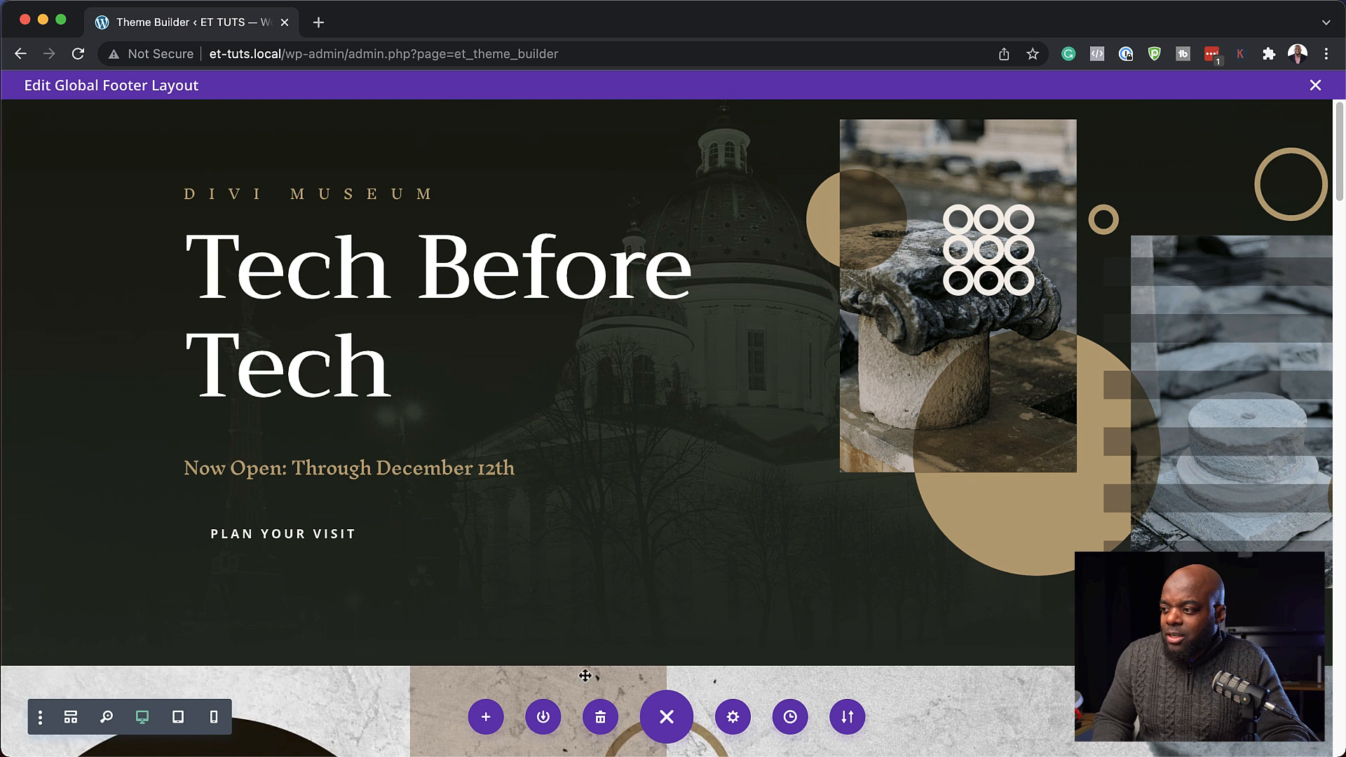
{"action": "mouse_move", "coordinate": [70, 717]}
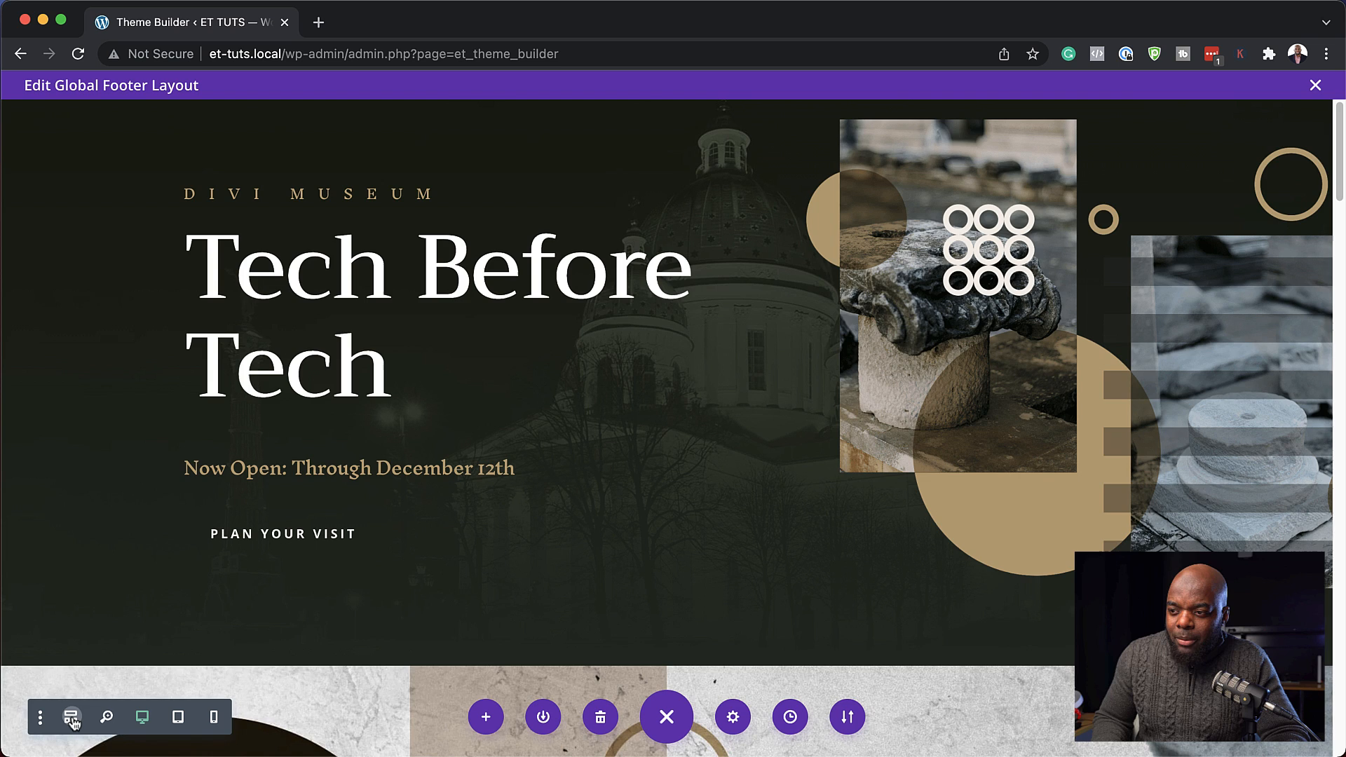
Switch to Wireframe View and scroll to the footer's last row
{"action": "left_click", "coordinate": [70, 716]}
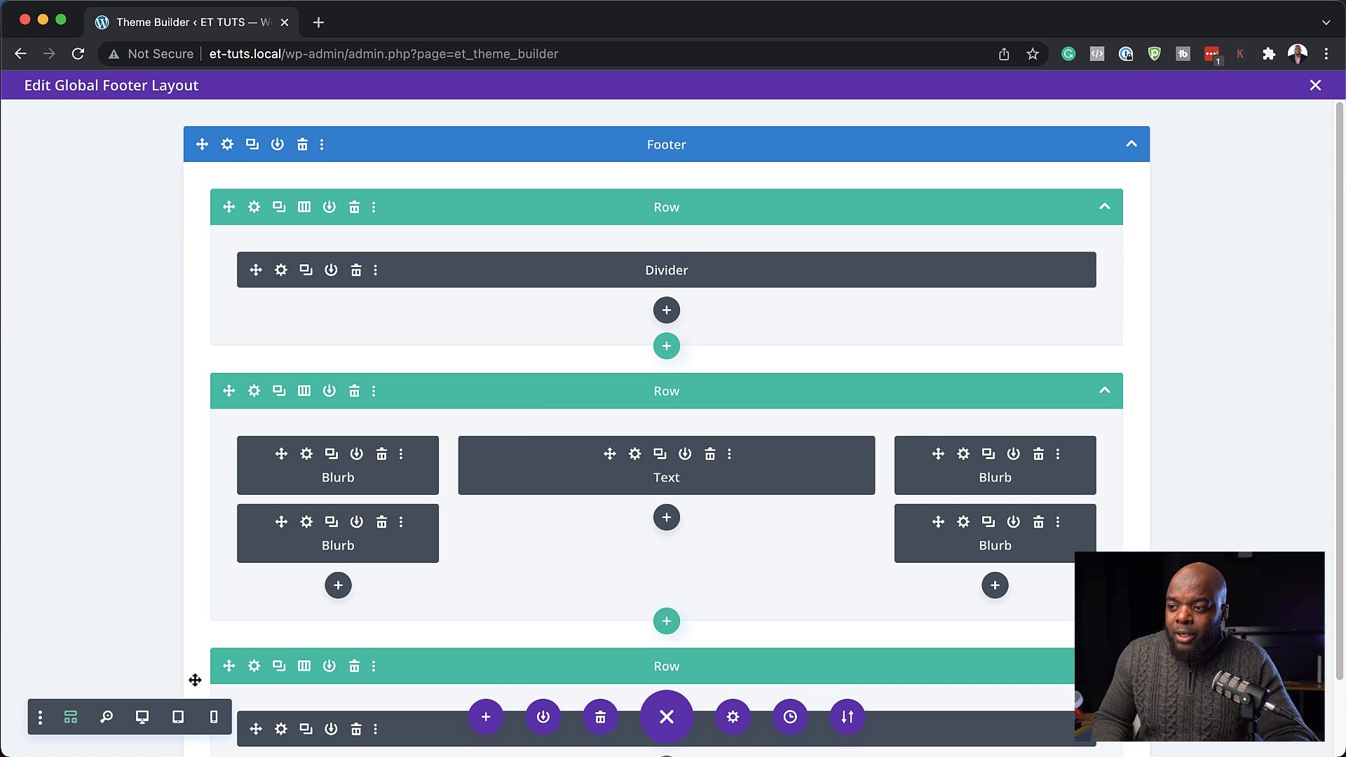
{"action": "scroll", "scroll_direction": "down", "scroll_amount": 3}
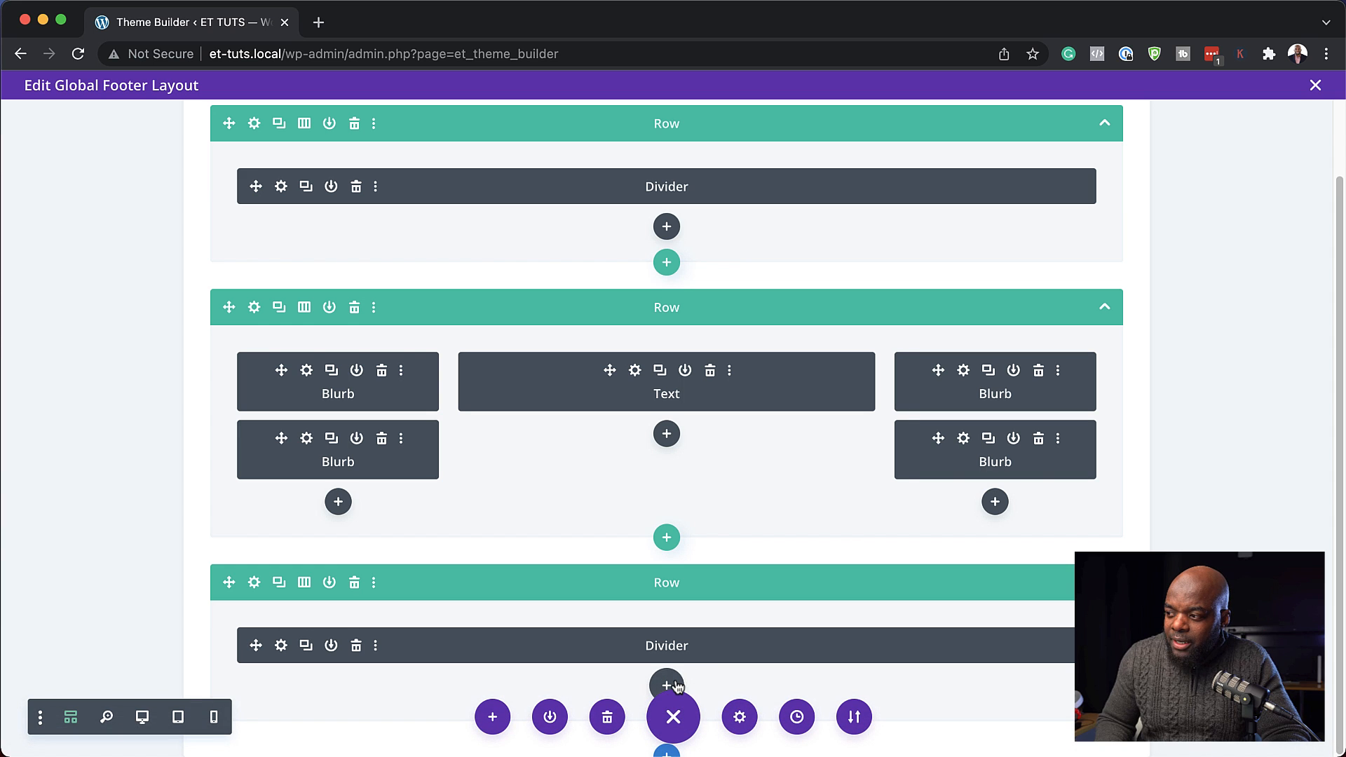
Insert a Text module below the bottom divider and start Current Date dynamic content in its body
{"action": "left_click", "coordinate": [666, 686]}
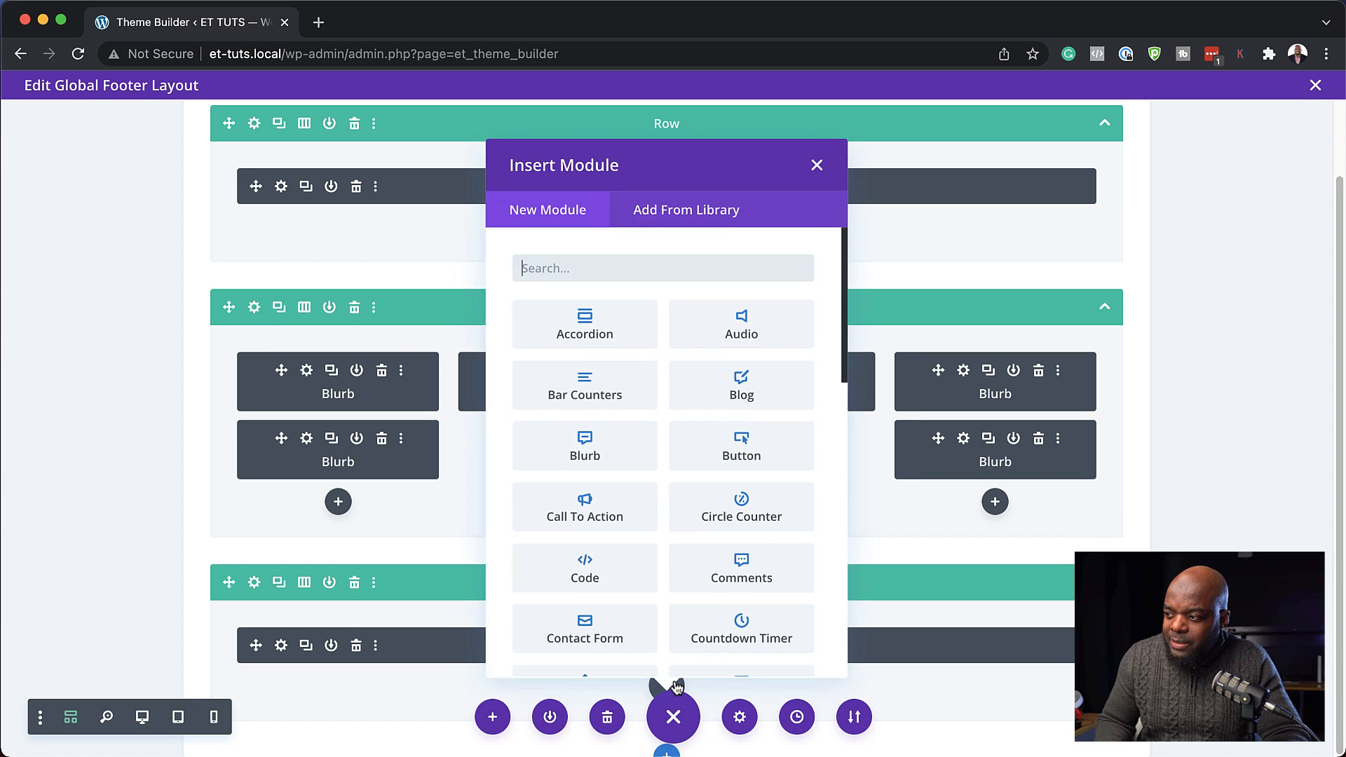
{"action": "type", "text": "tex"}
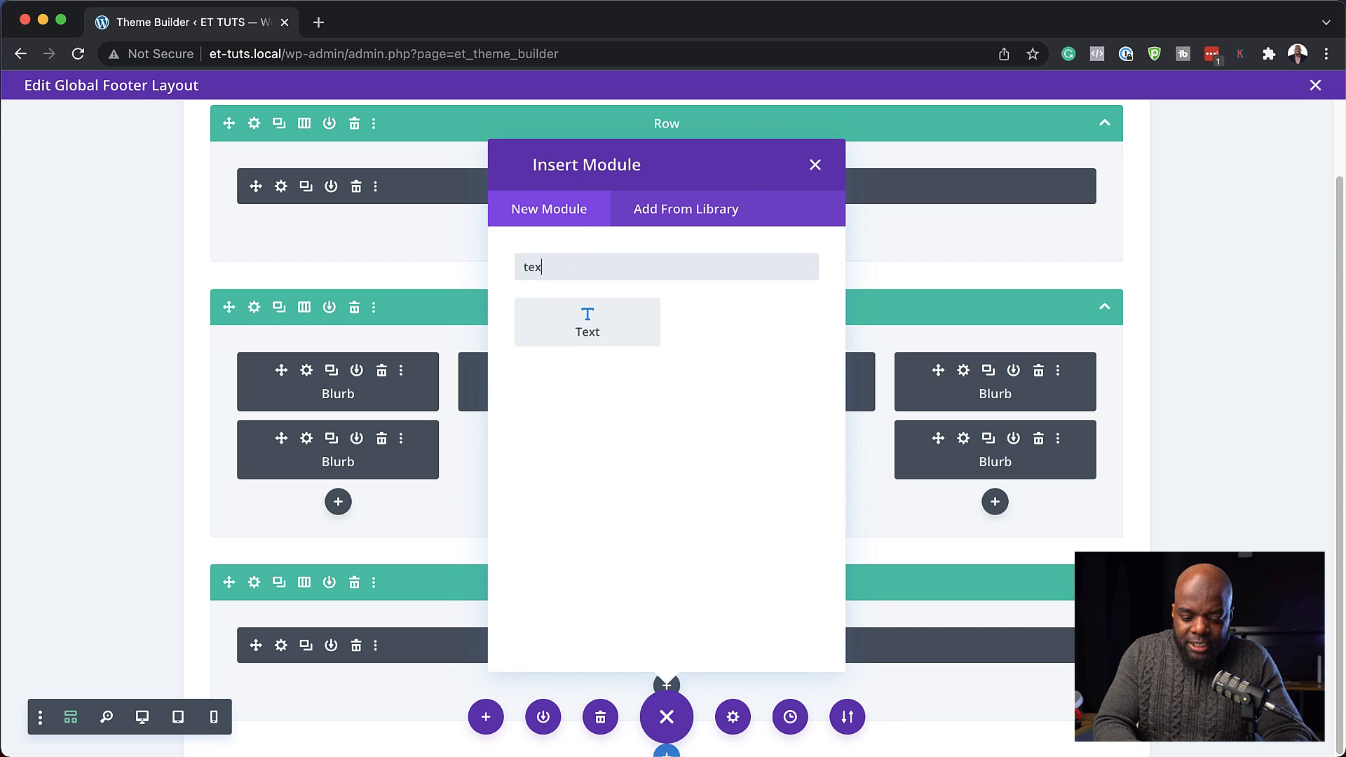
{"action": "left_click", "coordinate": [587, 322]}
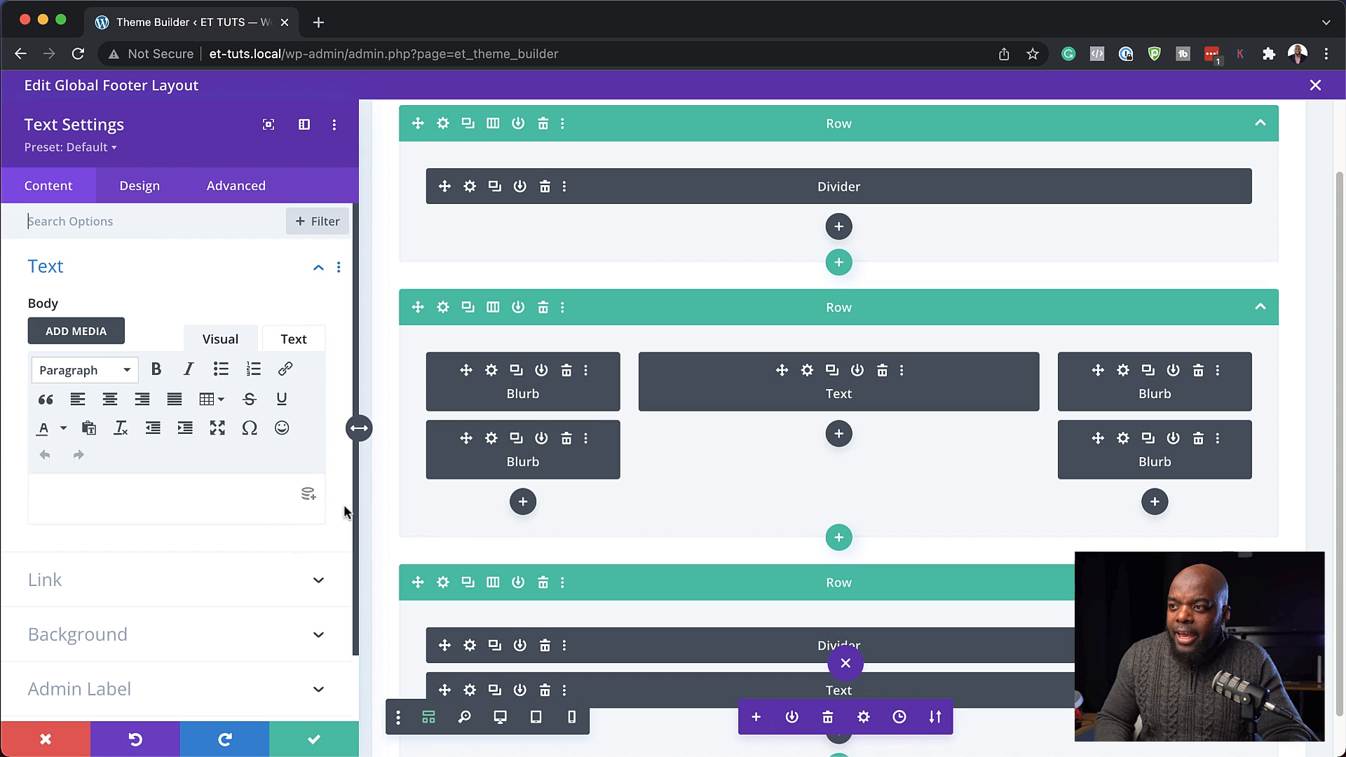
{"action": "mouse_move", "coordinate": [307, 496]}
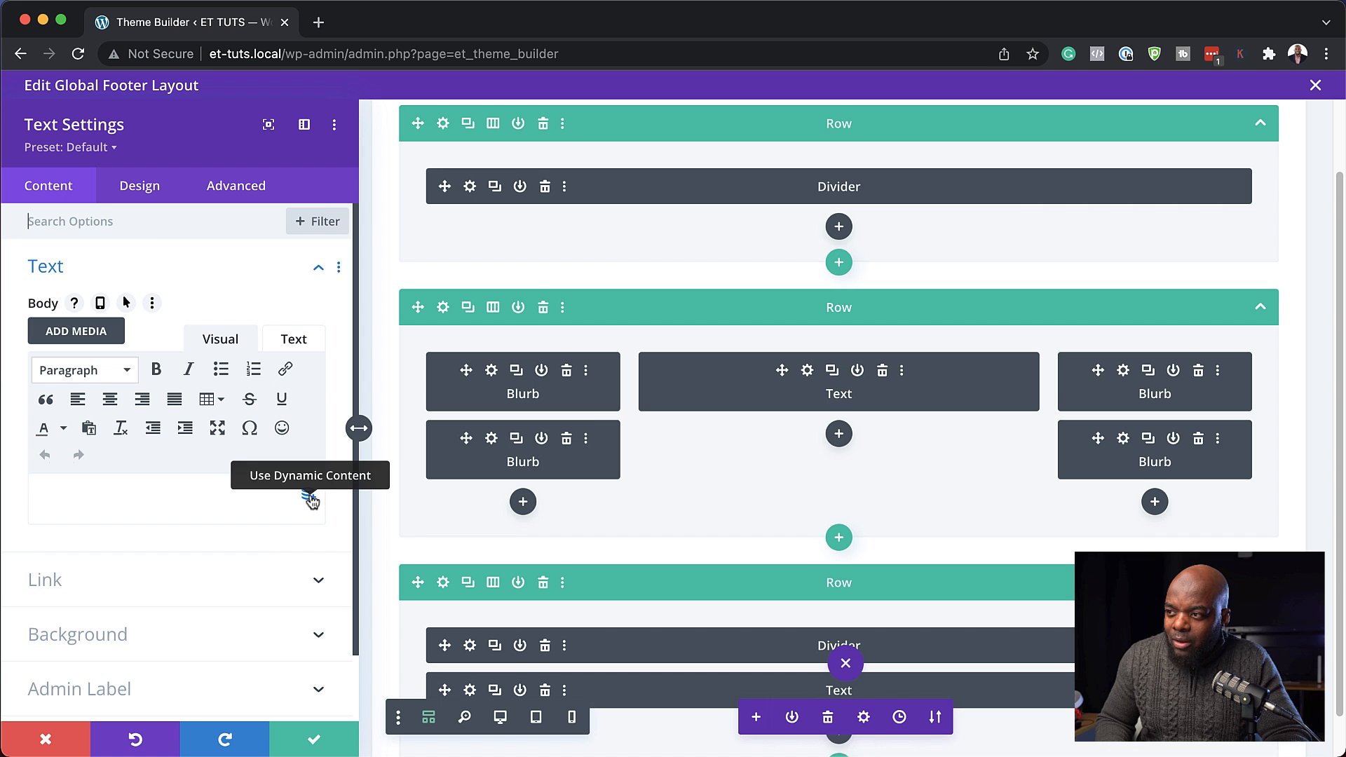
{"action": "left_click", "coordinate": [309, 500]}
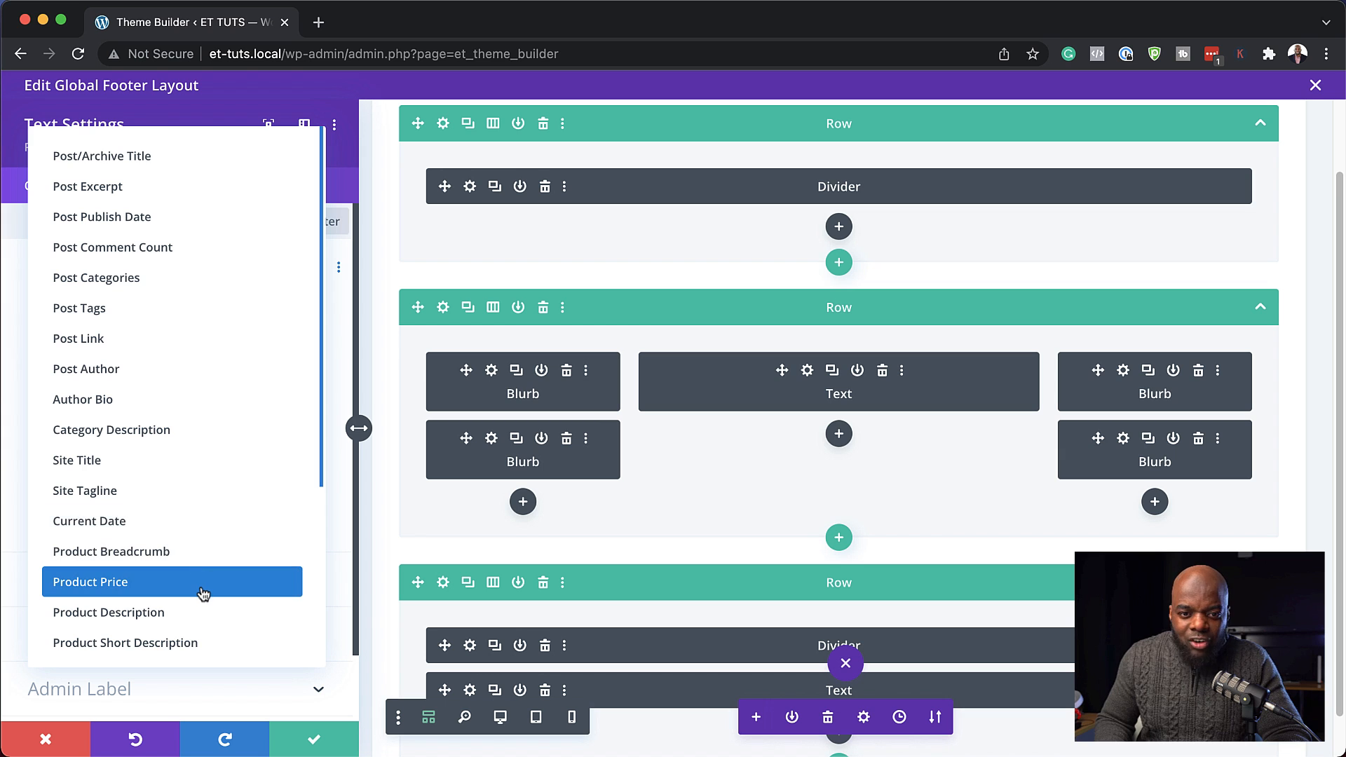
{"action": "mouse_move", "coordinate": [134, 545]}
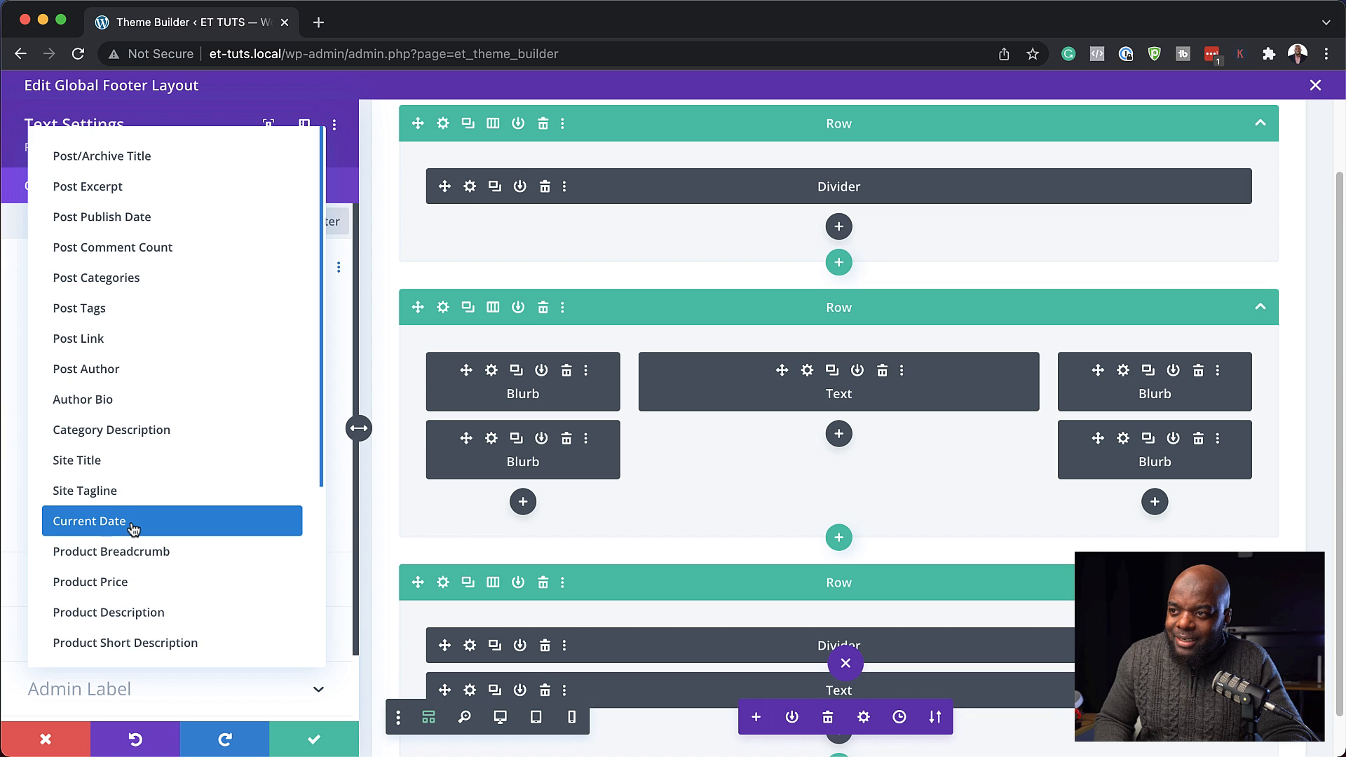
{"action": "left_click", "coordinate": [88, 522]}
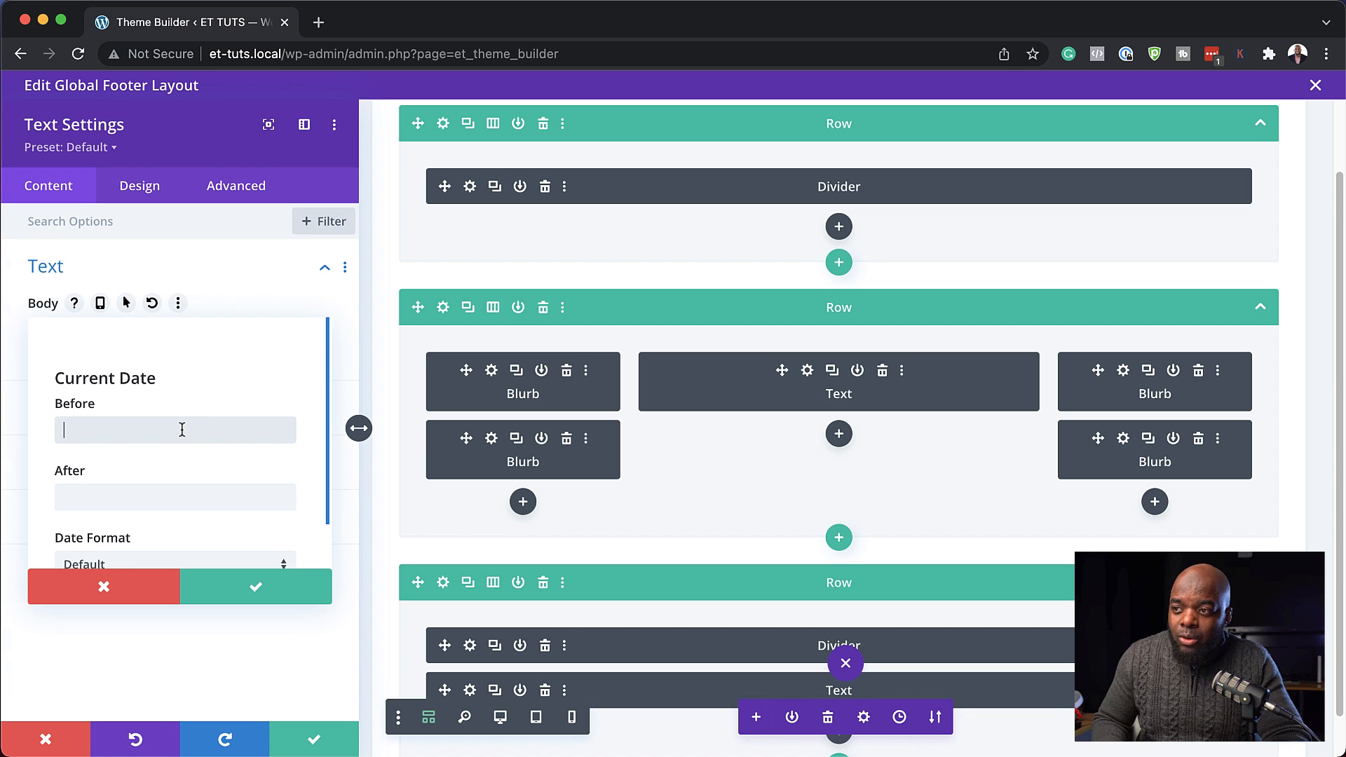
Set the date's Before text to 'Copyright &copy;' and After text to 'All Rights Reserved'
{"action": "type", "text": "Copyright &copy;"}
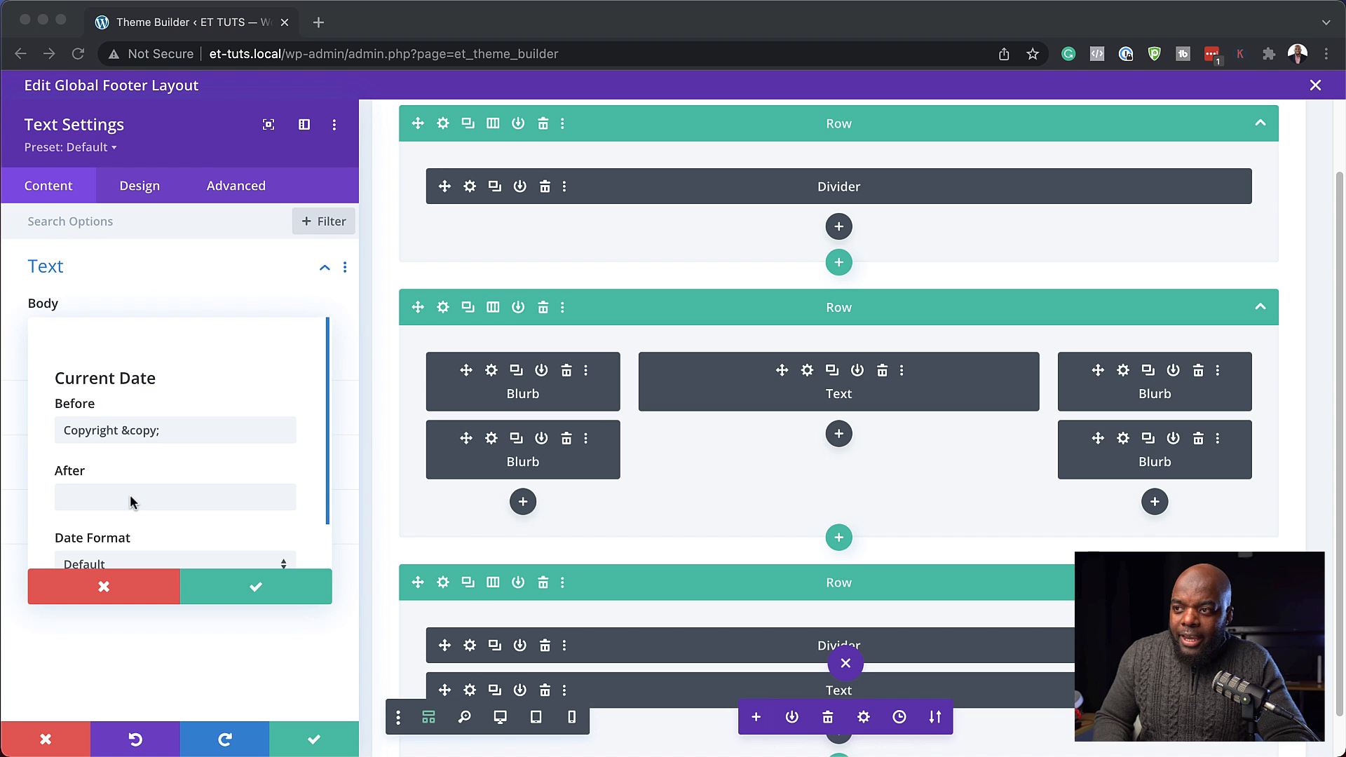
{"action": "left_click", "coordinate": [174, 496]}
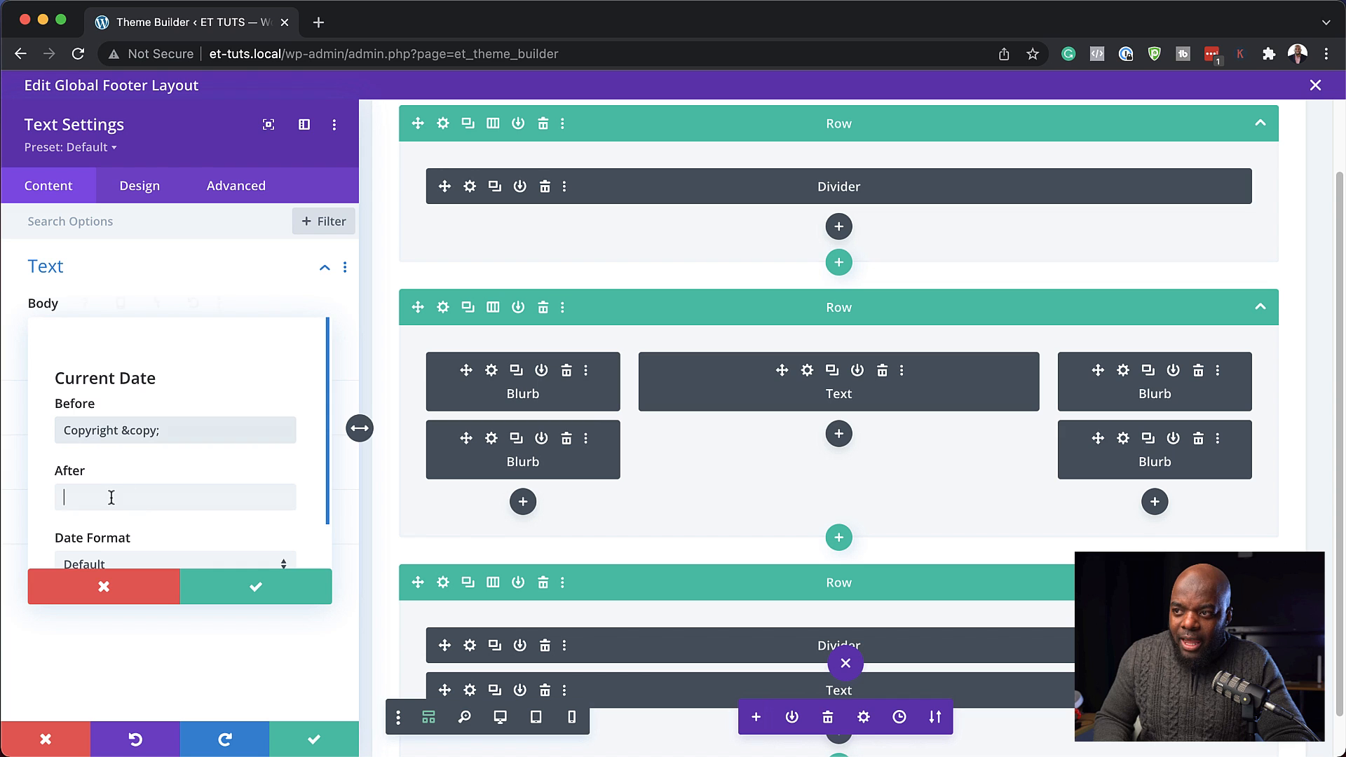
{"action": "type", "text": "All Rights Reserved"}
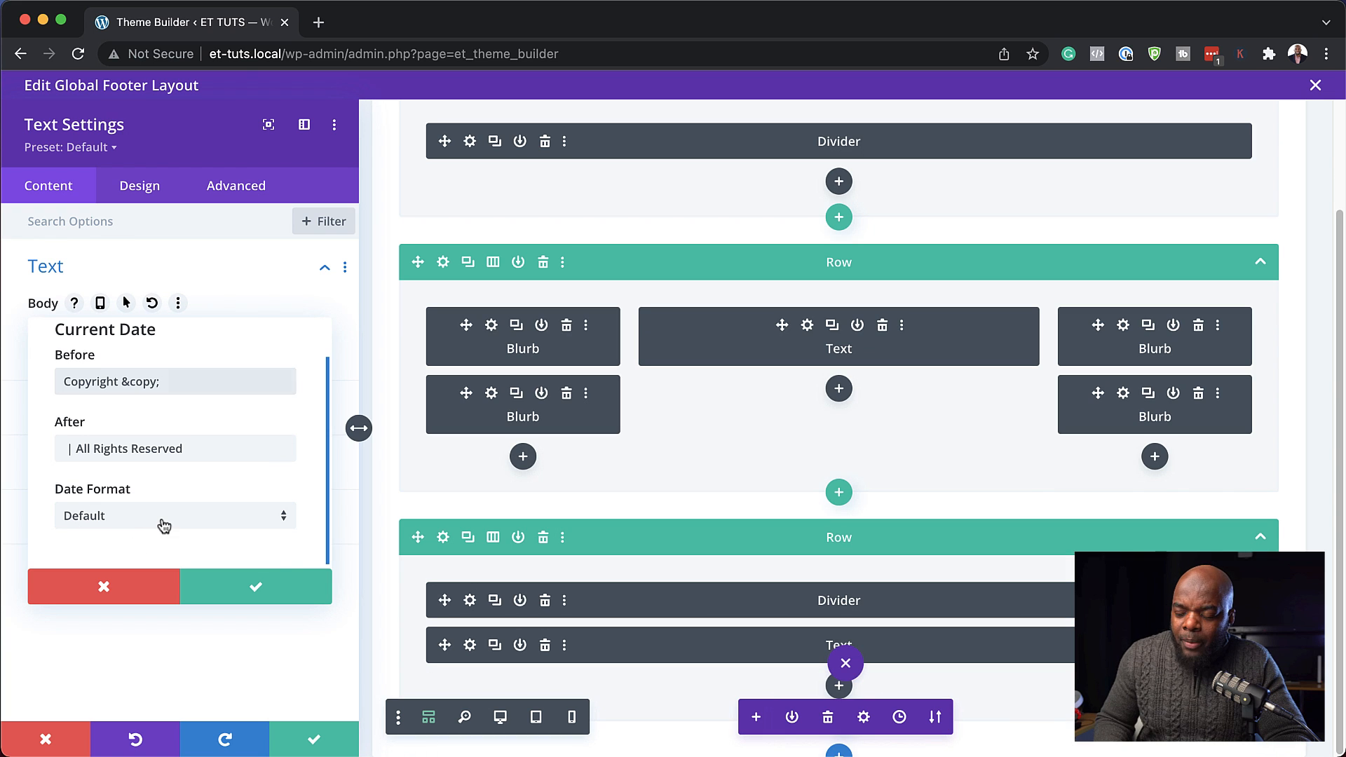
Try a custom date format, then switch back to the default date format
{"action": "left_click", "coordinate": [163, 515]}
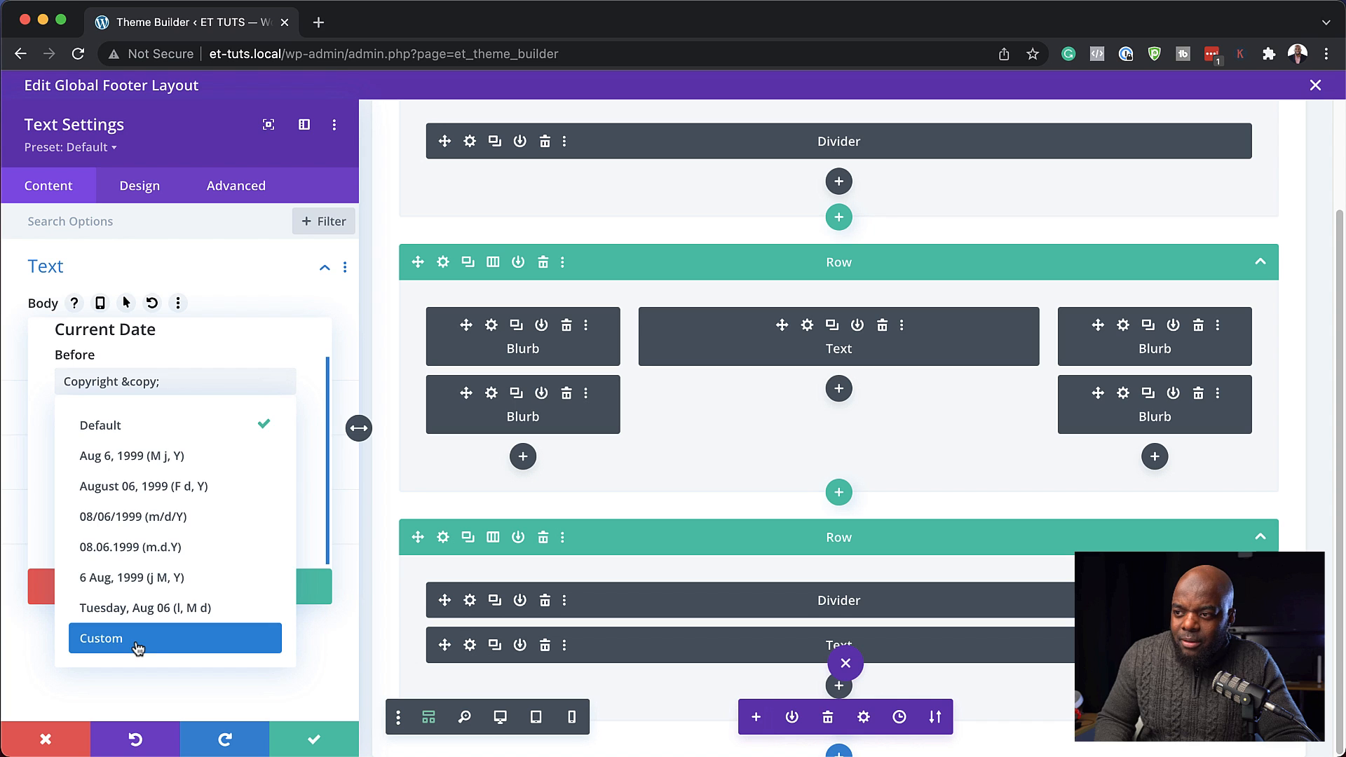
{"action": "left_click", "coordinate": [100, 638]}
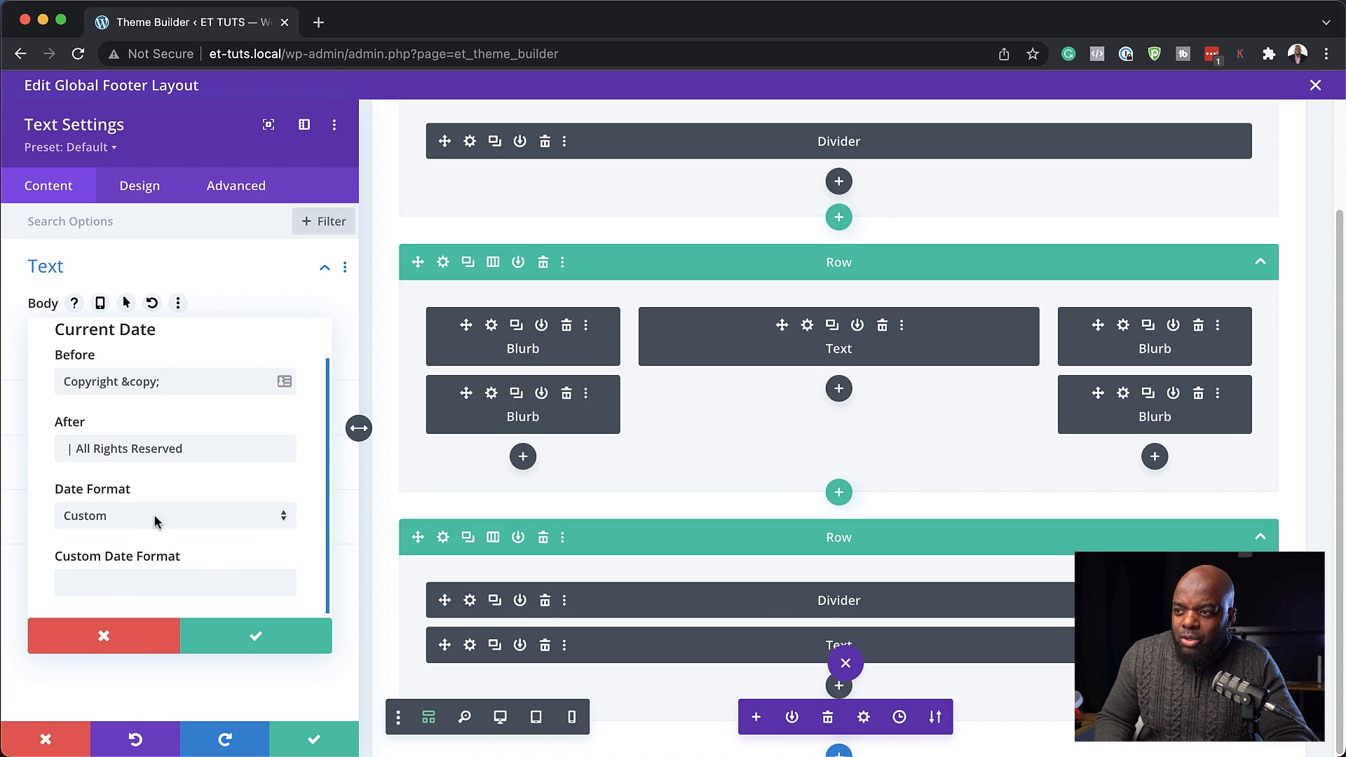
{"action": "left_click", "coordinate": [175, 582]}
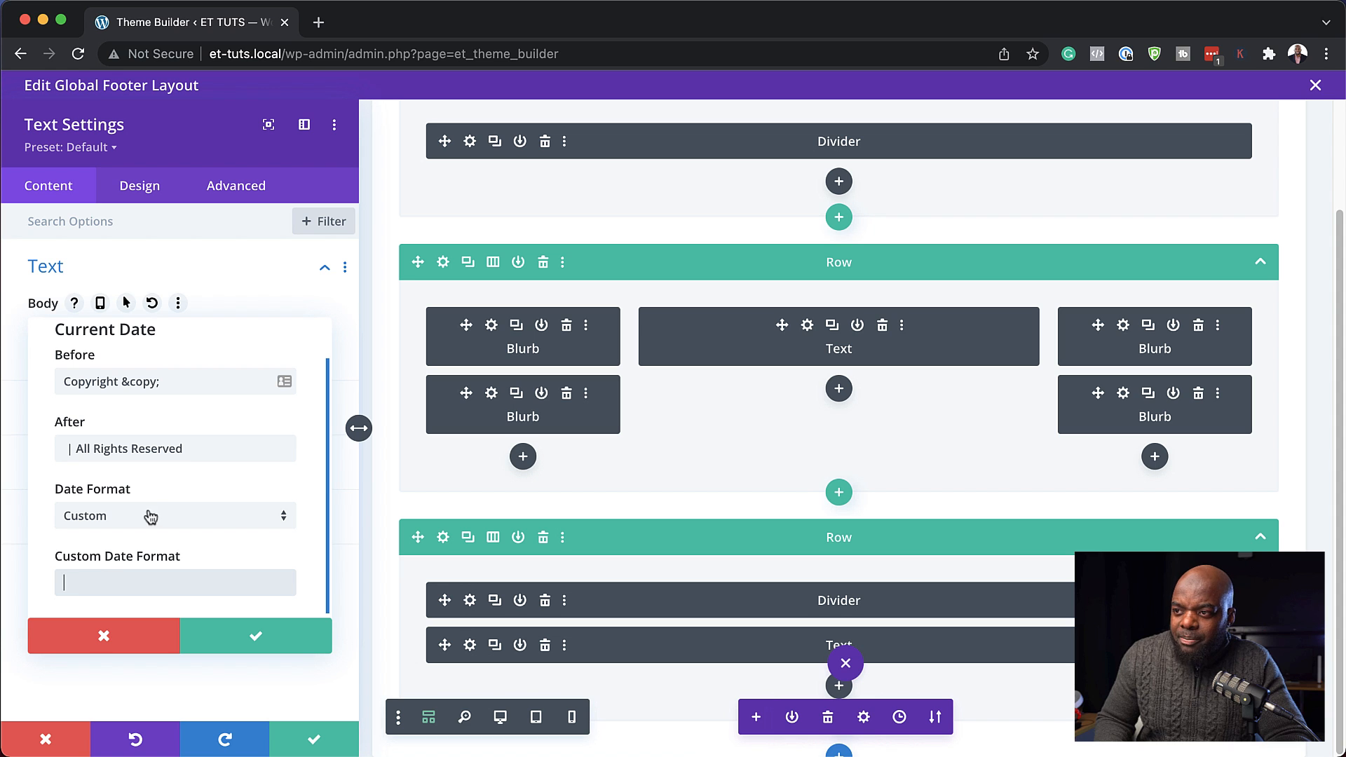
{"action": "left_click", "coordinate": [175, 516]}
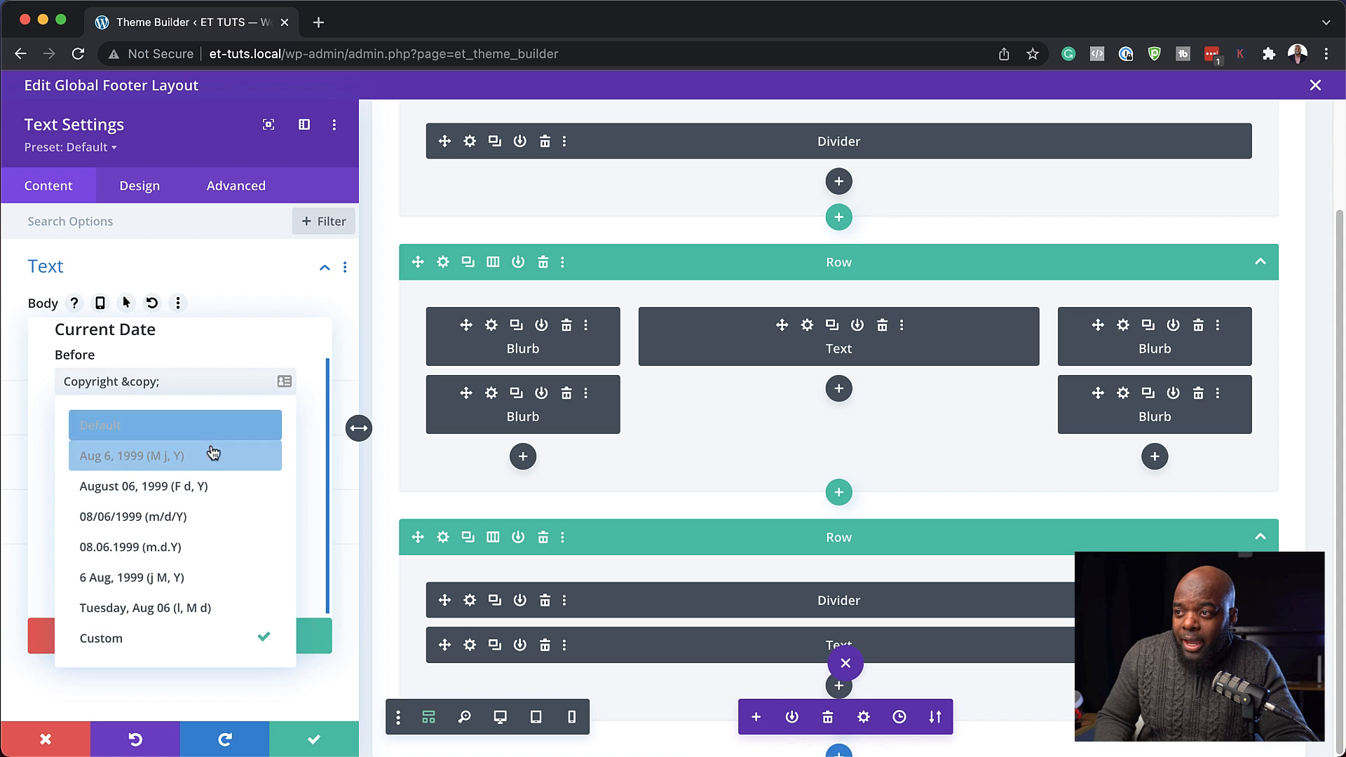
{"action": "left_click", "coordinate": [132, 455]}
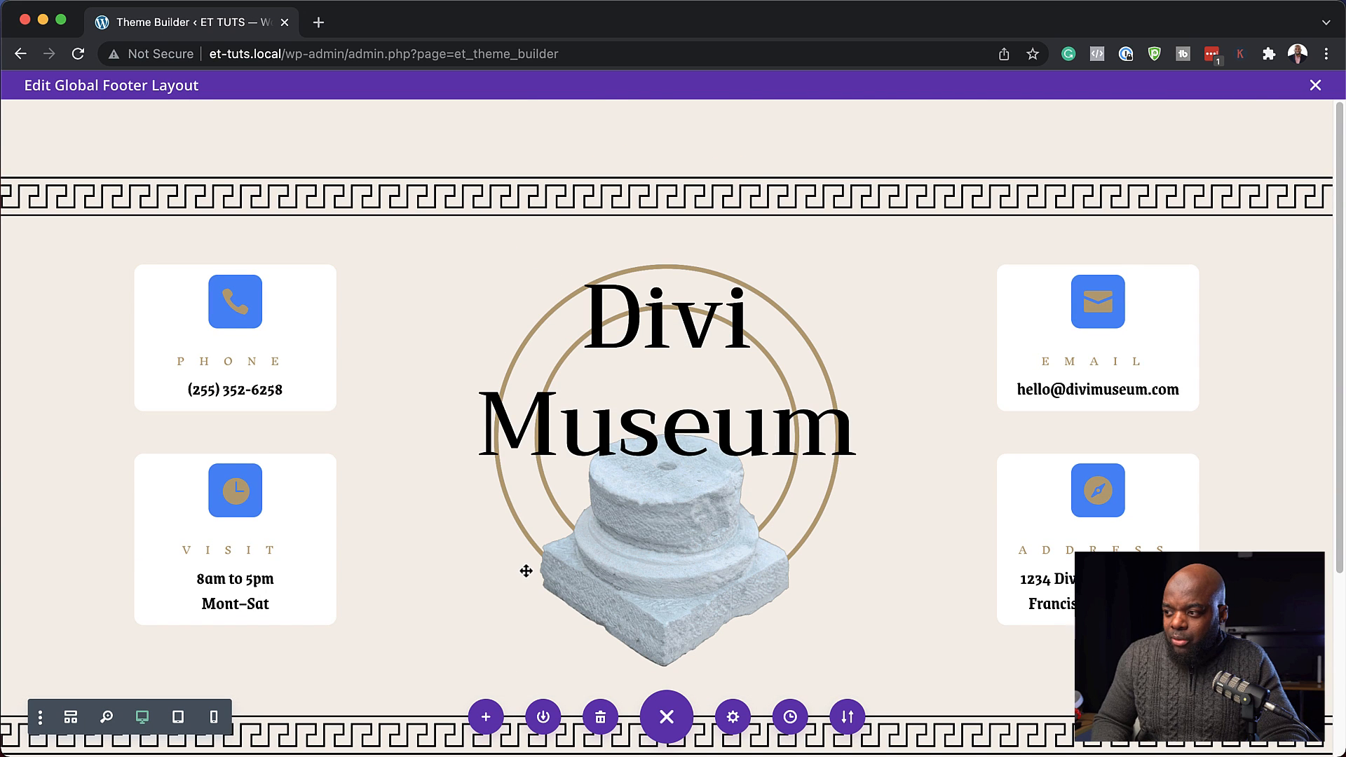
Scroll down to the rendered 'Copyright © Feb 21, 2022 | All Rights Reserved' line
{"action": "scroll", "scroll_direction": "down", "scroll_amount": 3}
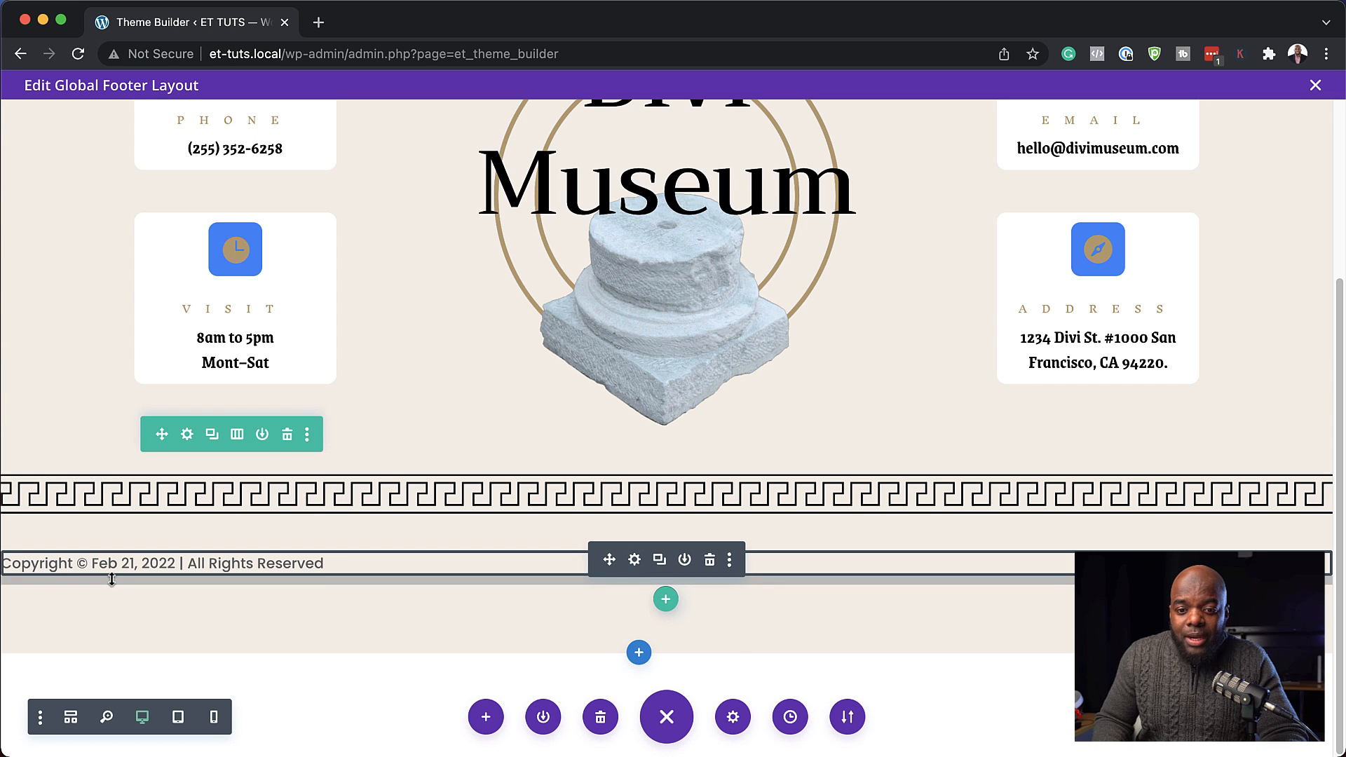
{"action": "mouse_move", "coordinate": [345, 441]}
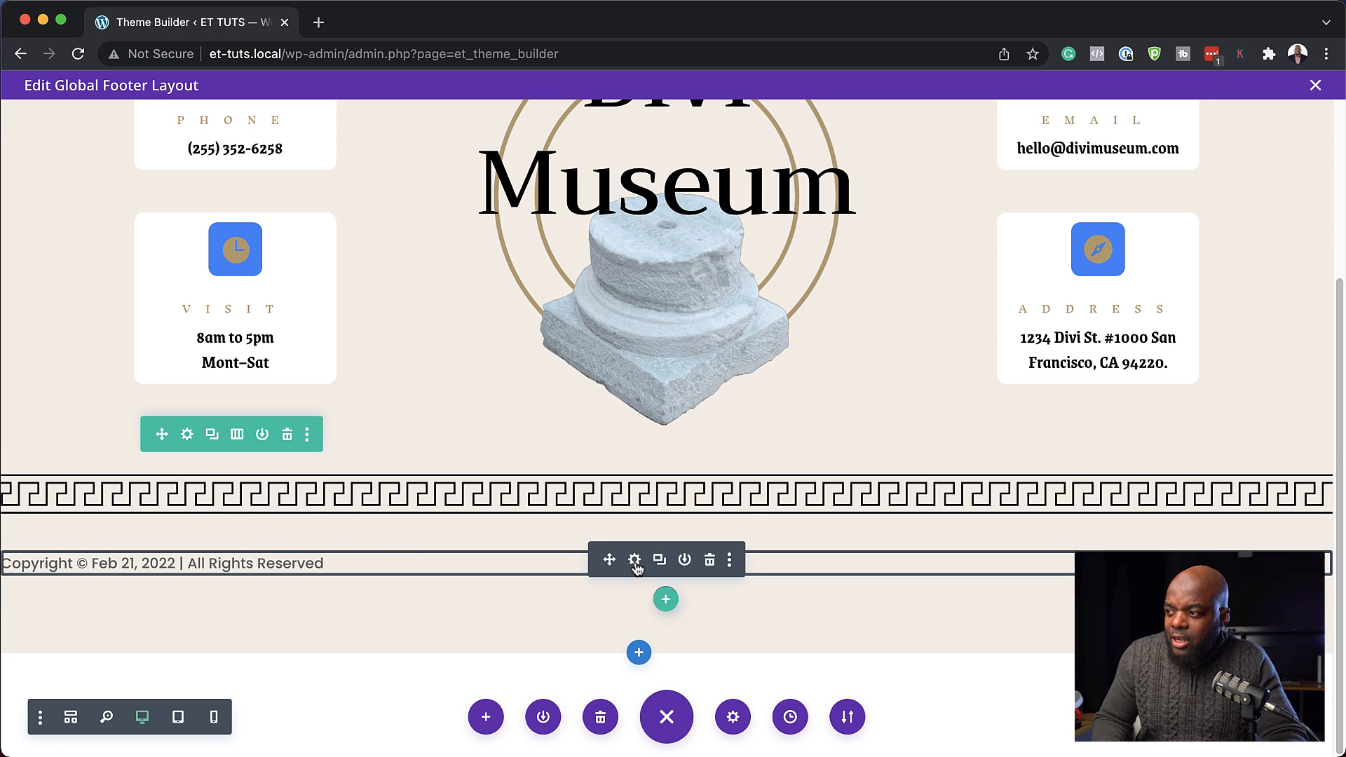
{"action": "mouse_move", "coordinate": [634, 559]}
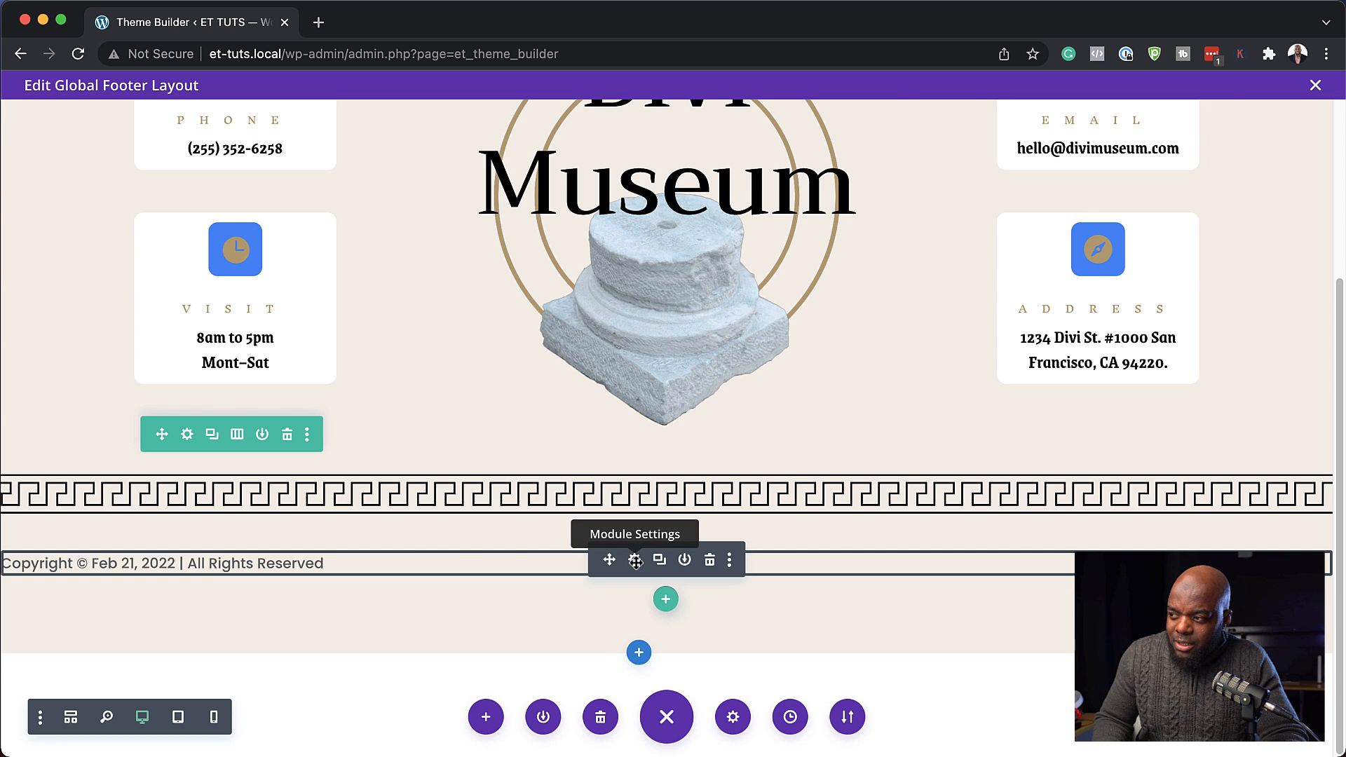
Set the copyright text's font to Merriweather with Bold weight
{"action": "left_click", "coordinate": [635, 559]}
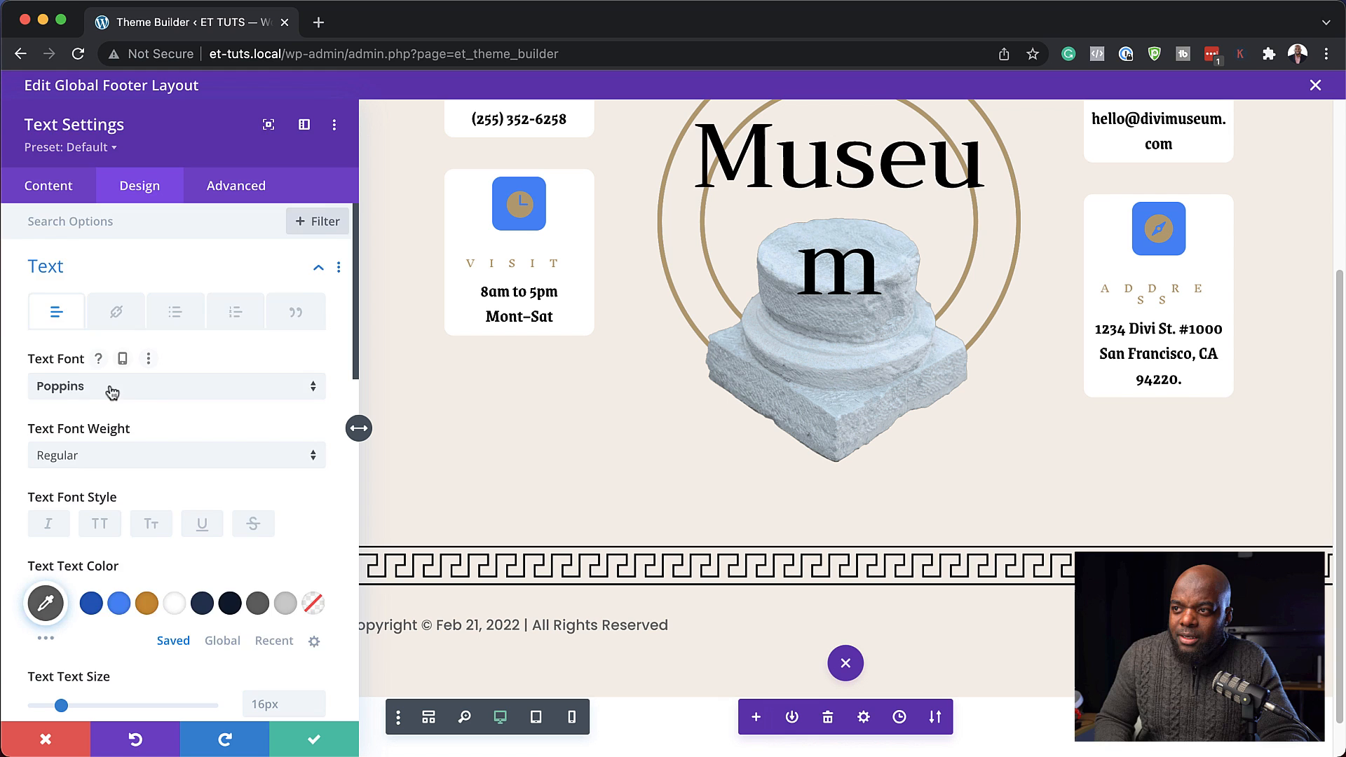
{"action": "type", "text": "merr"}
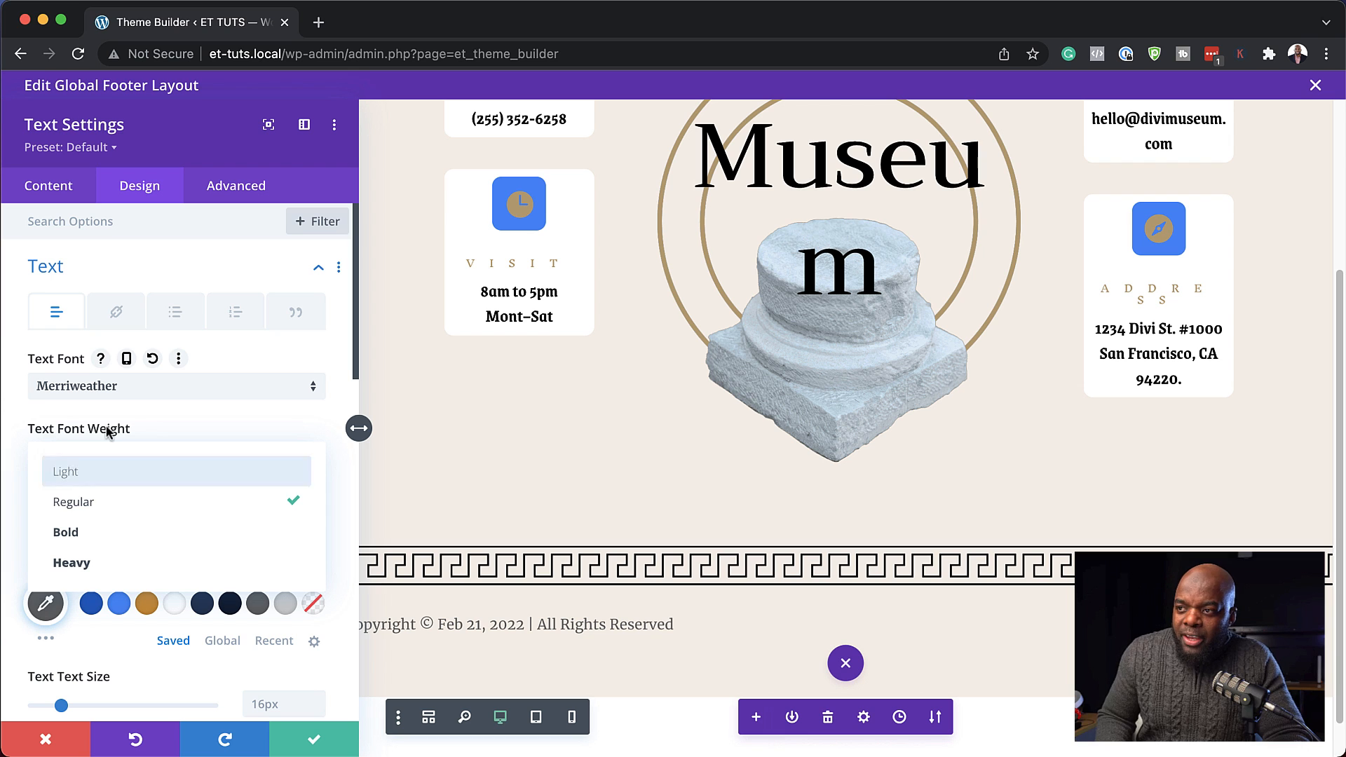
{"action": "left_click", "coordinate": [66, 531]}
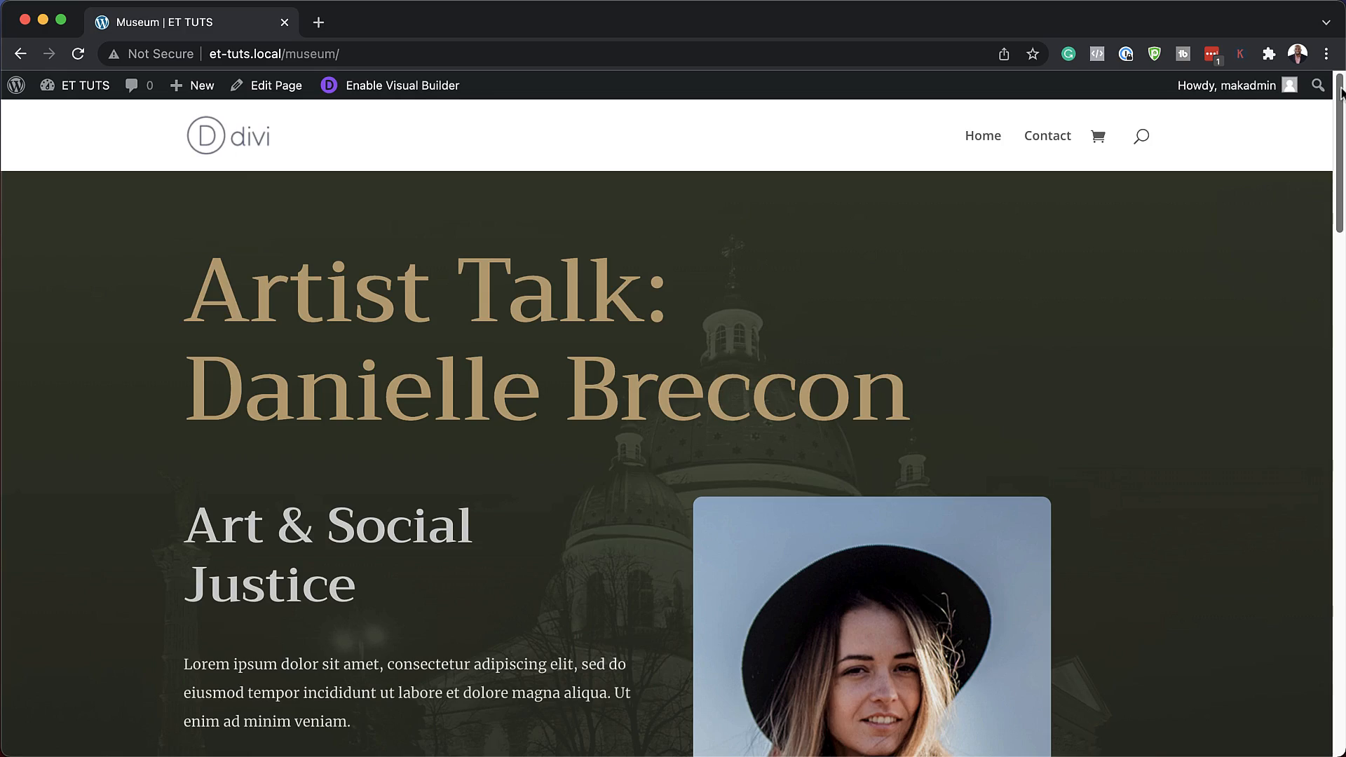
Scroll the live museum page down to the centered copyright footer line
{"action": "scroll", "scroll_direction": "down", "scroll_amount": 3}
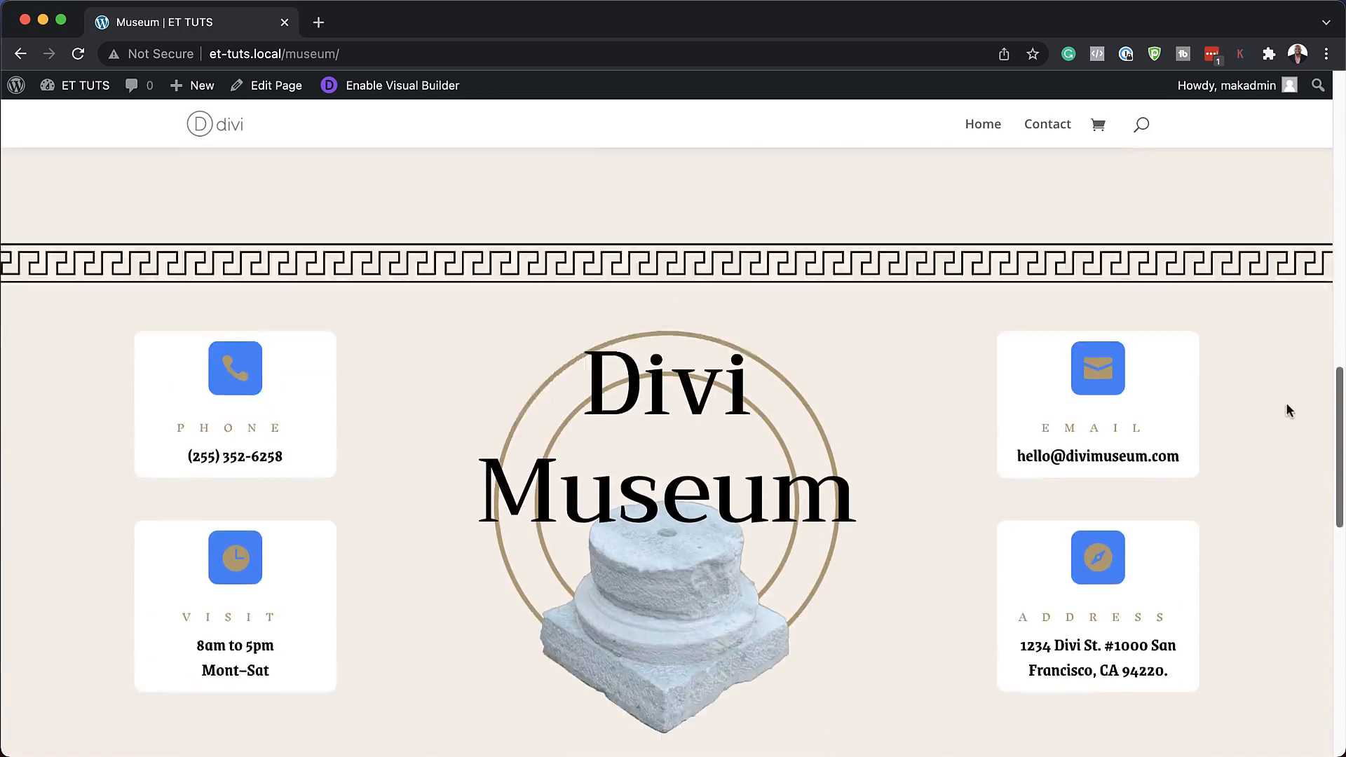
{"action": "scroll", "scroll_direction": "down", "scroll_amount": 3}
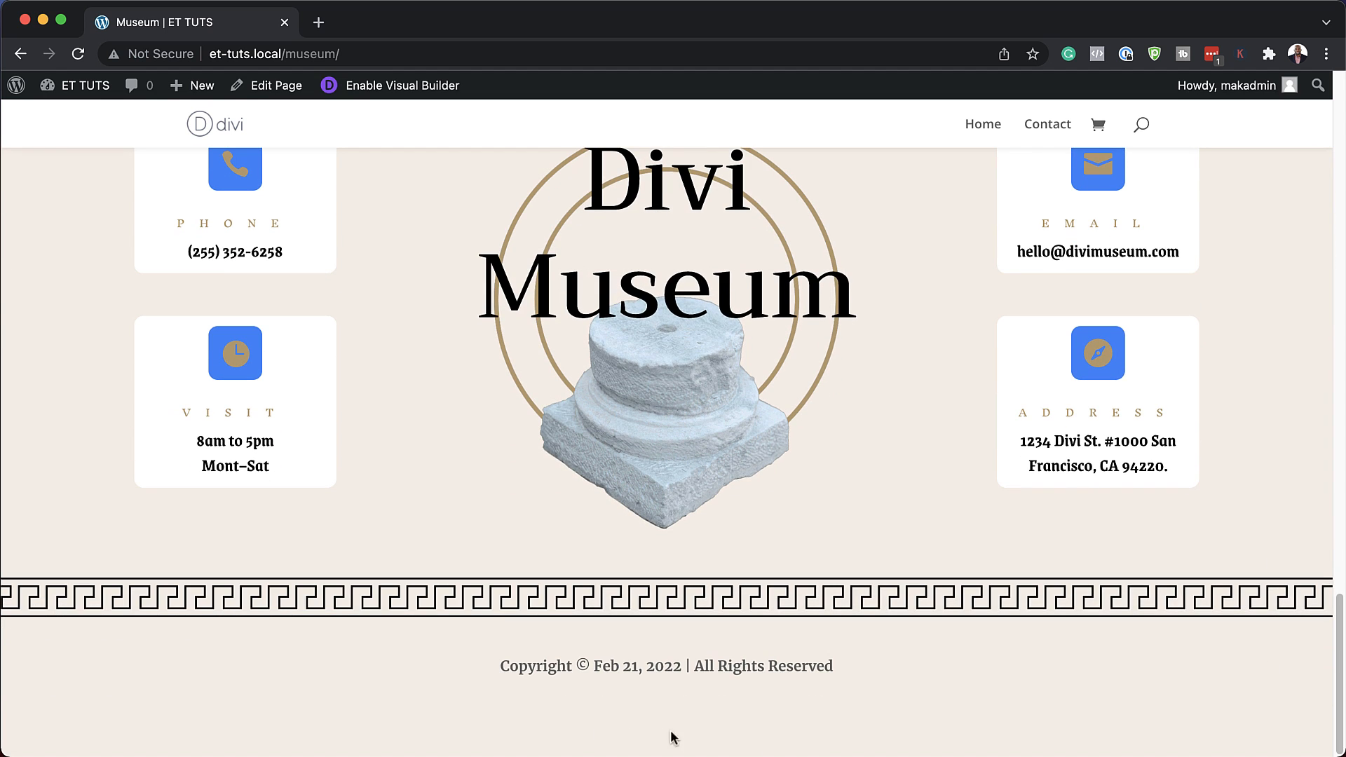